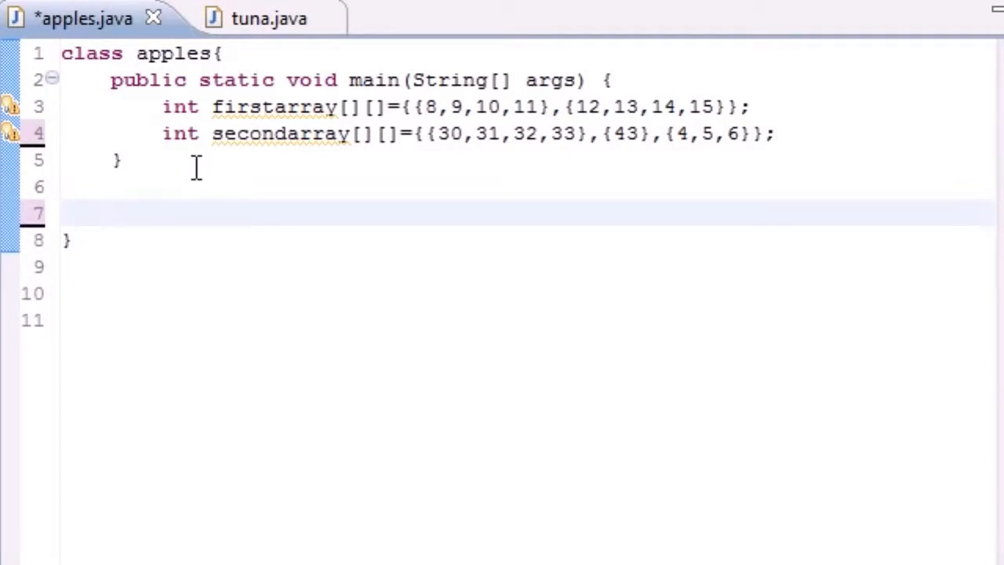
Start the method signature public static void display, correcting the mistyped name main.
{"action": "type", "text": "public sta"}
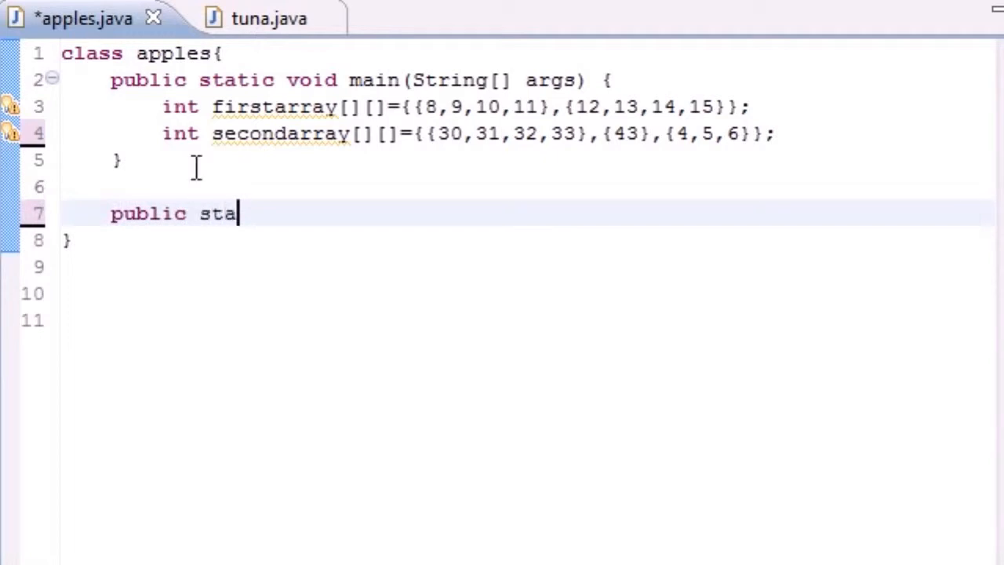
{"action": "type", "text": "tic"}
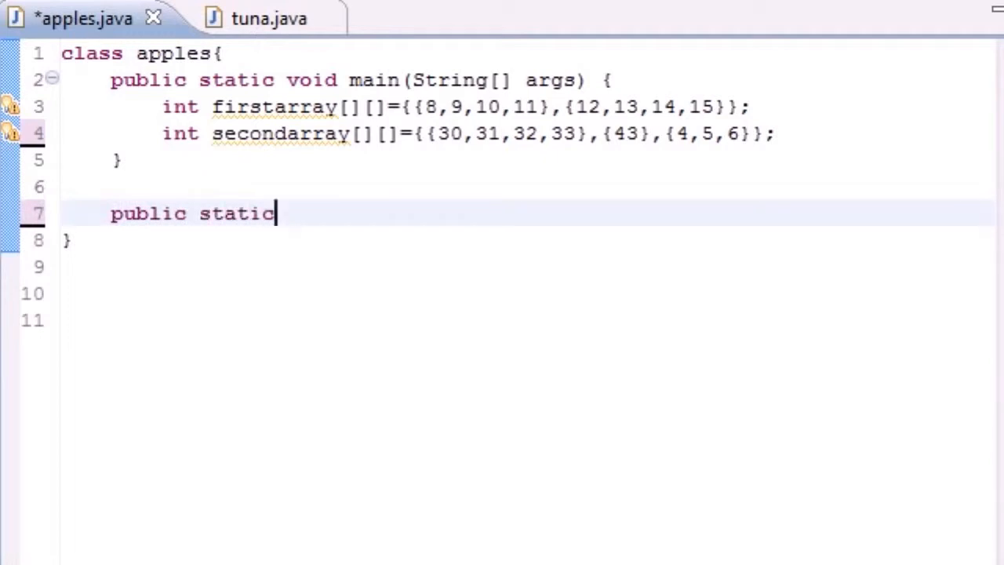
{"action": "type", "text": "void main"}
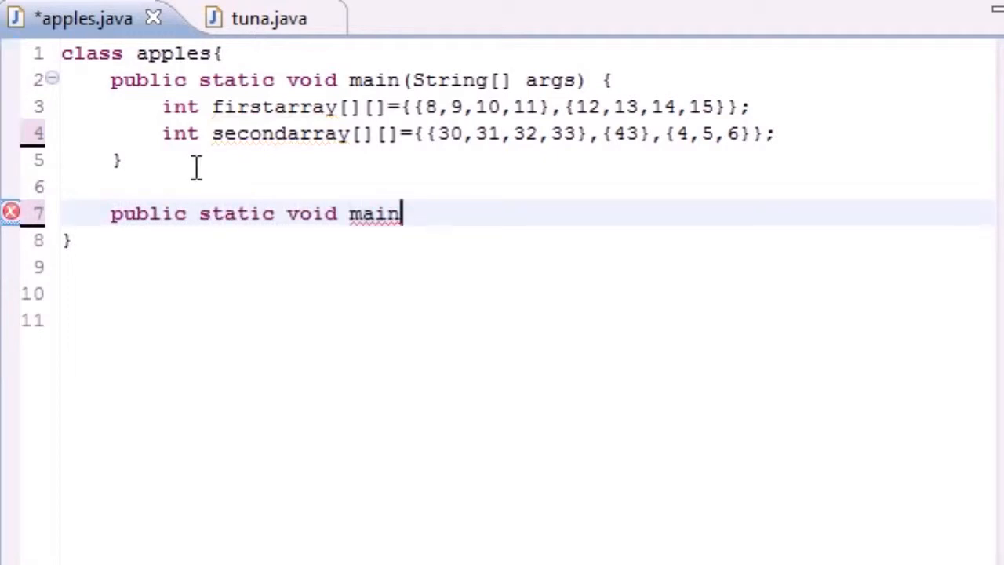
{"action": "key", "text": "BackSpace"}
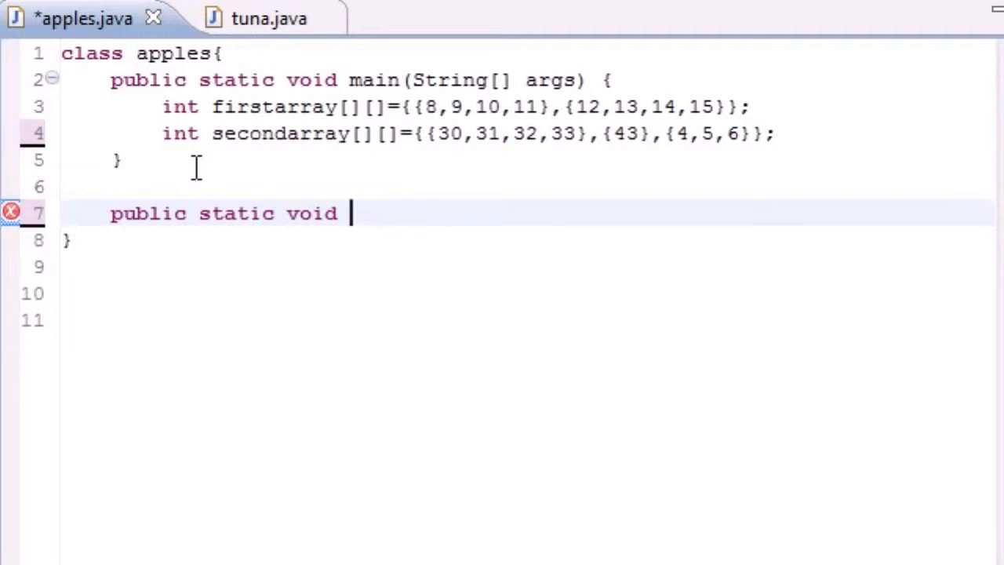
{"action": "type", "text": "display"}
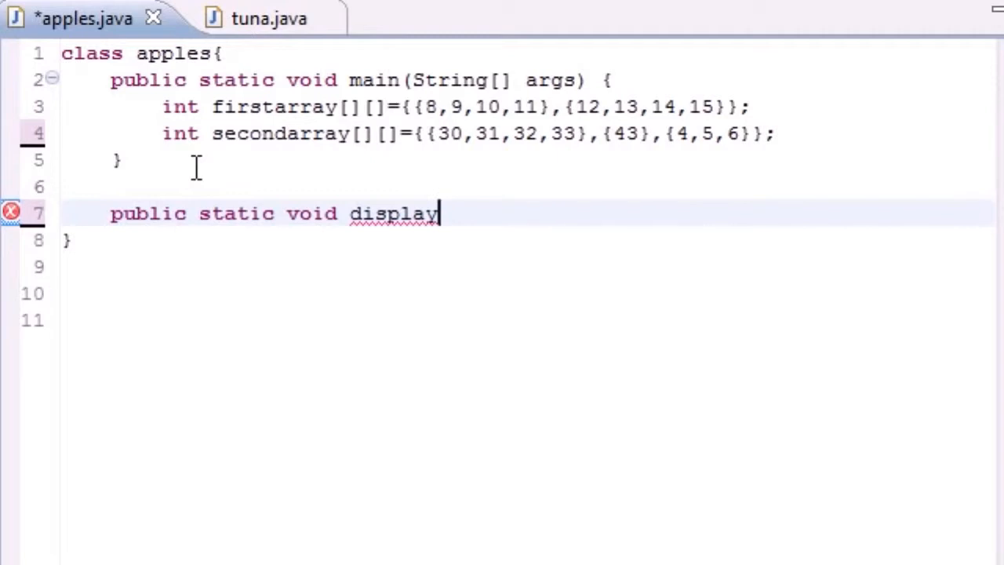
Give display an int x[][] parameter and an empty brace-delimited body.
{"action": "type", "text": "("}
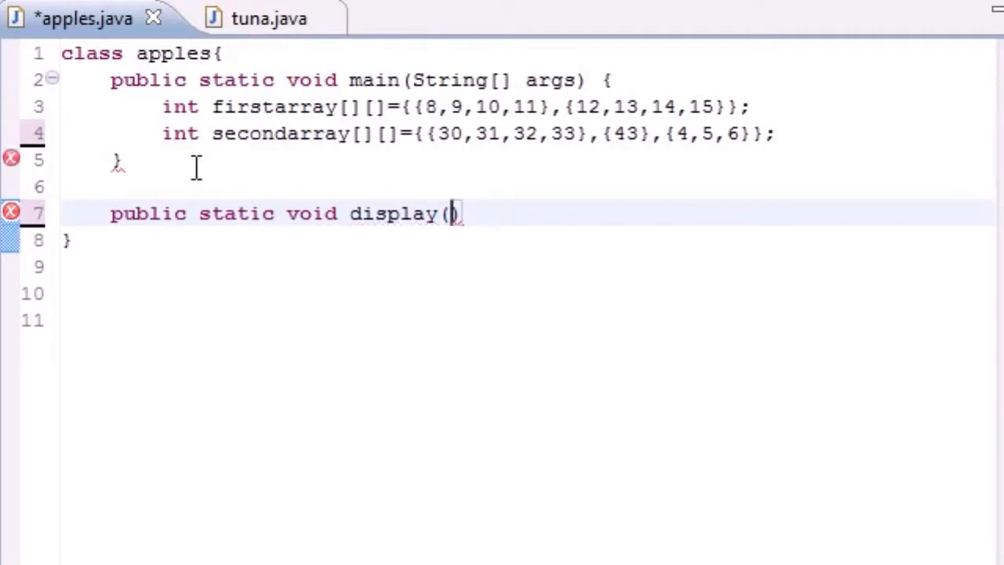
{"action": "type", "text": "int"}
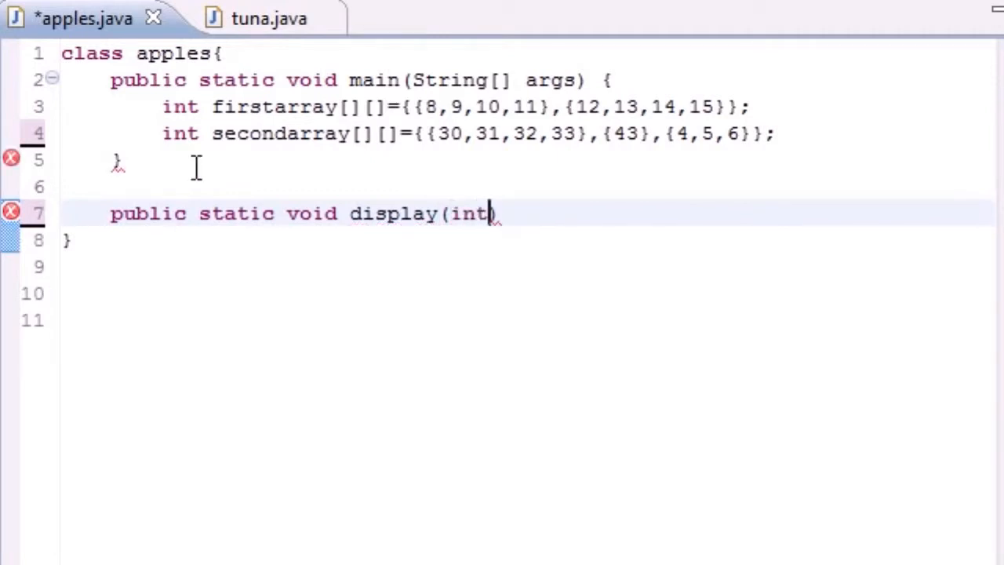
{"action": "type", "text": "x[][])"}
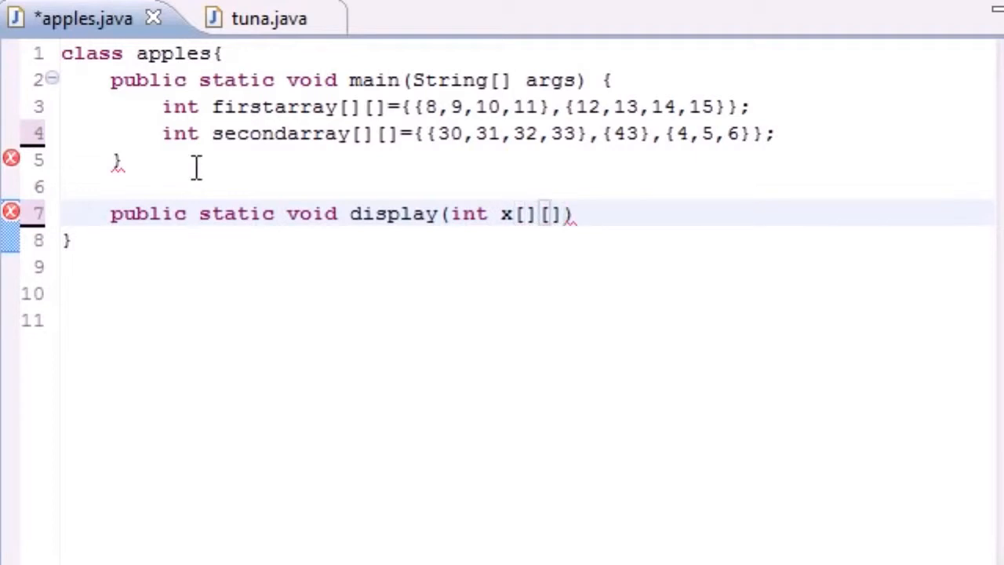
{"action": "left_click_drag", "start_coordinate": [451, 213], "coordinate": [562, 213]}
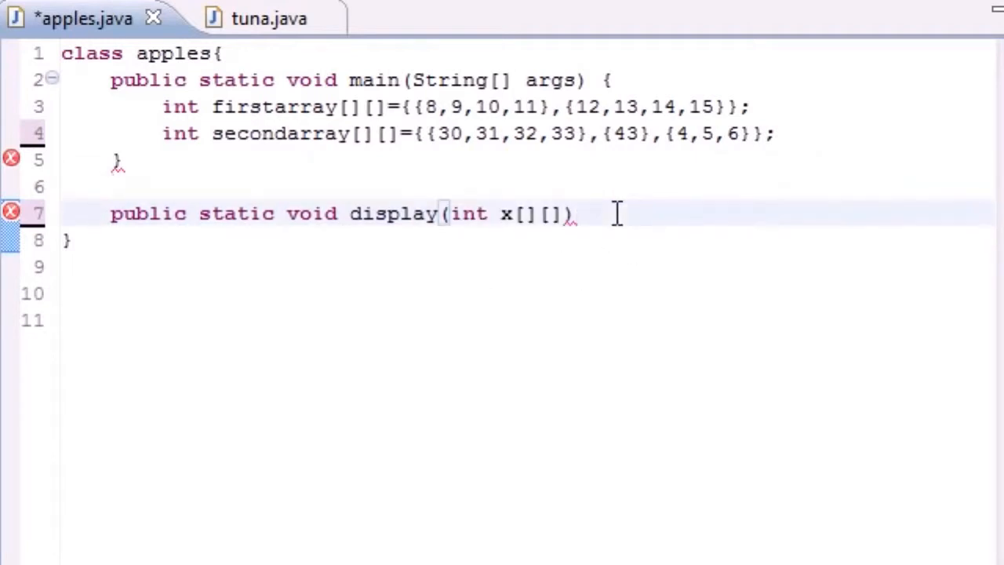
{"action": "type", "text": "{"}
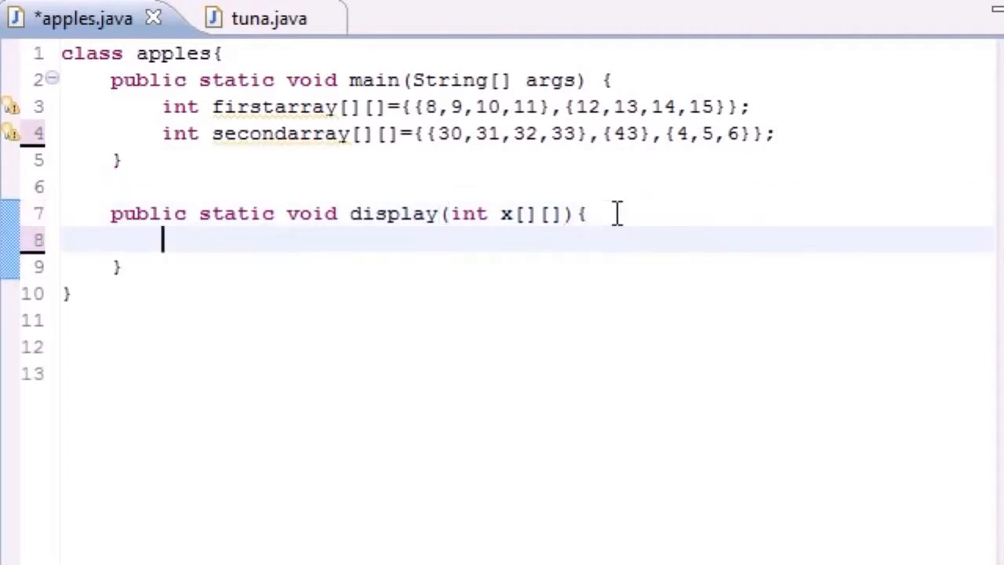
{"action": "mouse_move", "coordinate": [355, 222]}
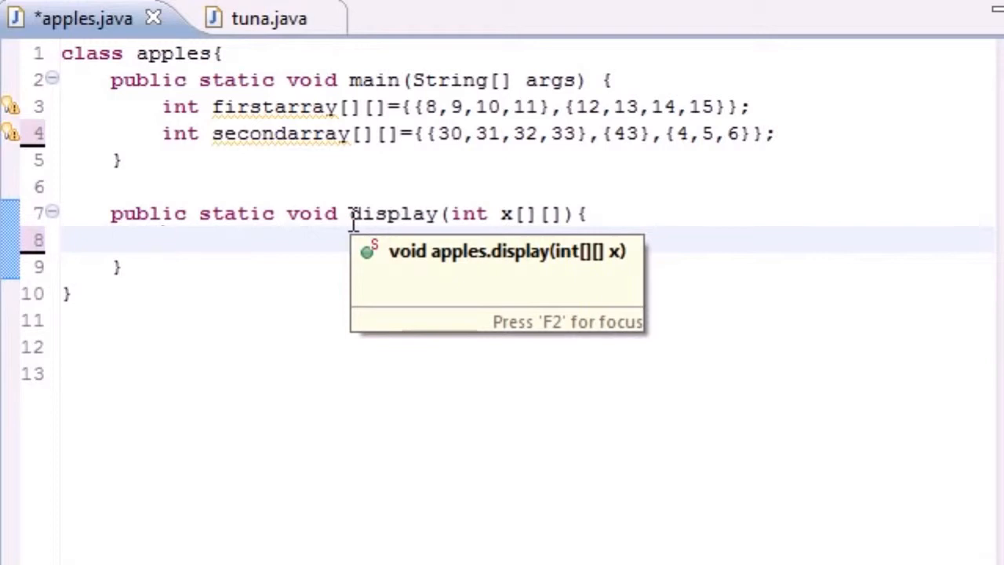
Write for(int row=0;row<x.length;row++){} as the outer row loop inside display.
{"action": "type", "text": "for"}
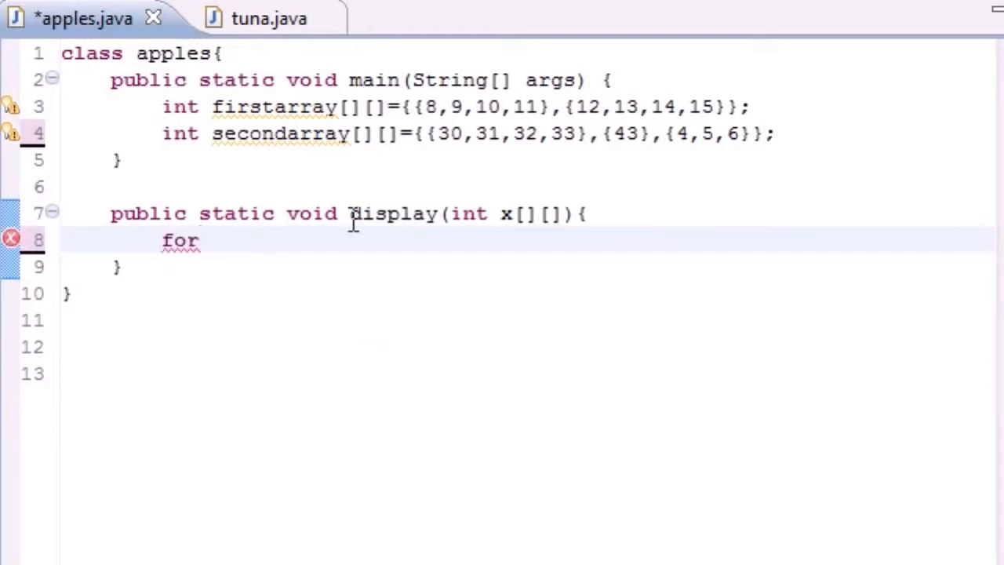
{"action": "type", "text": "(int row="}
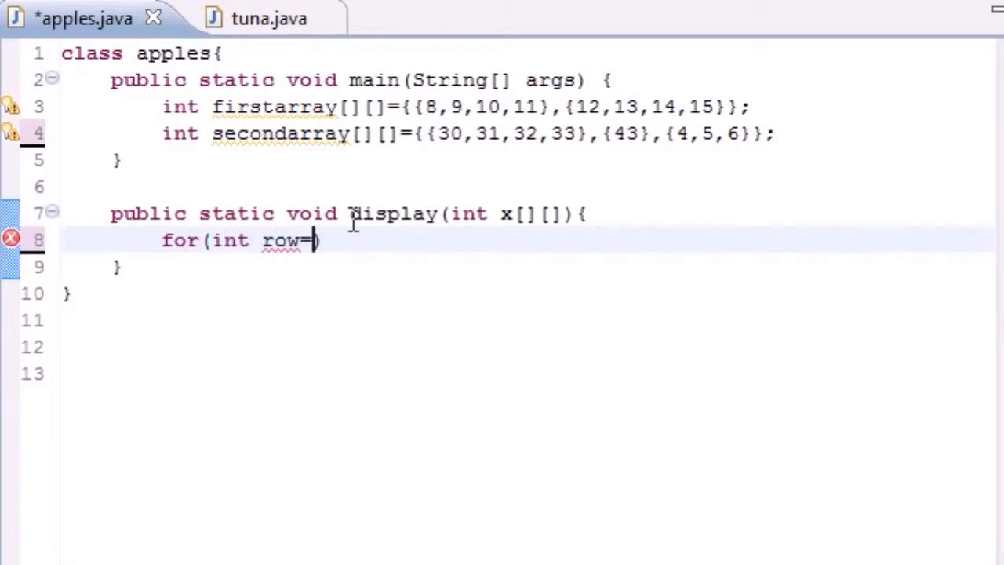
{"action": "type", "text": "0"}
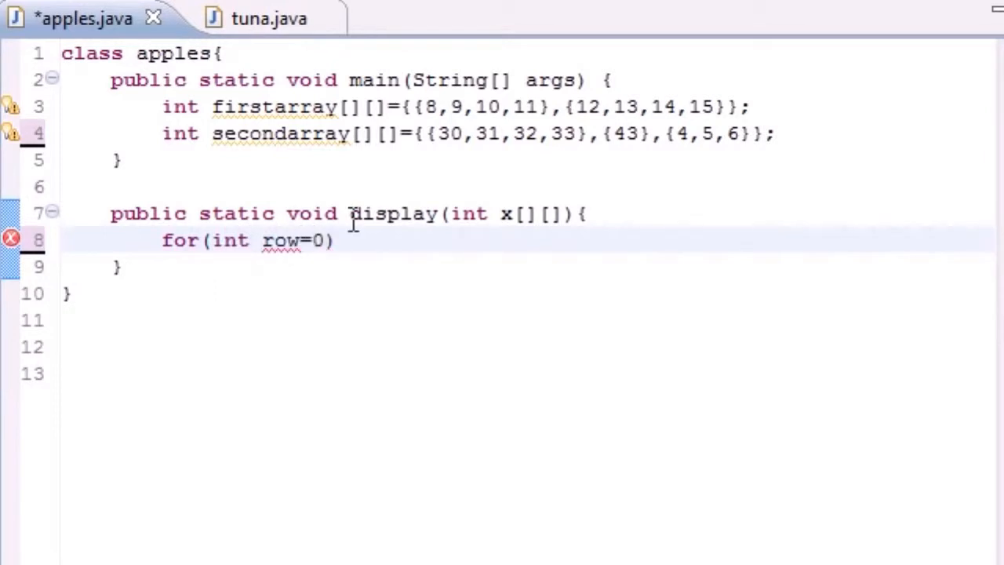
{"action": "type", "text": ";"}
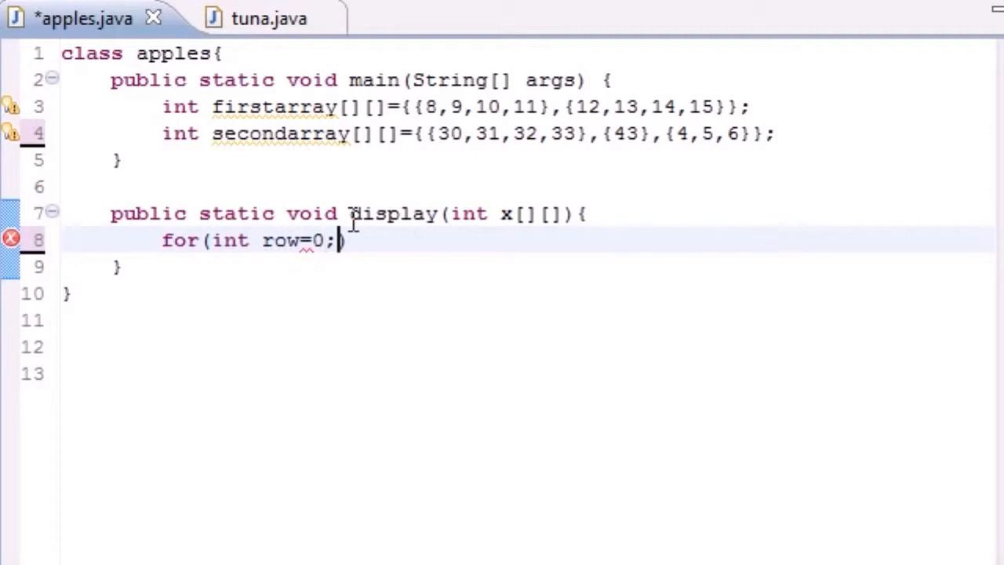
{"action": "type", "text": "row<"}
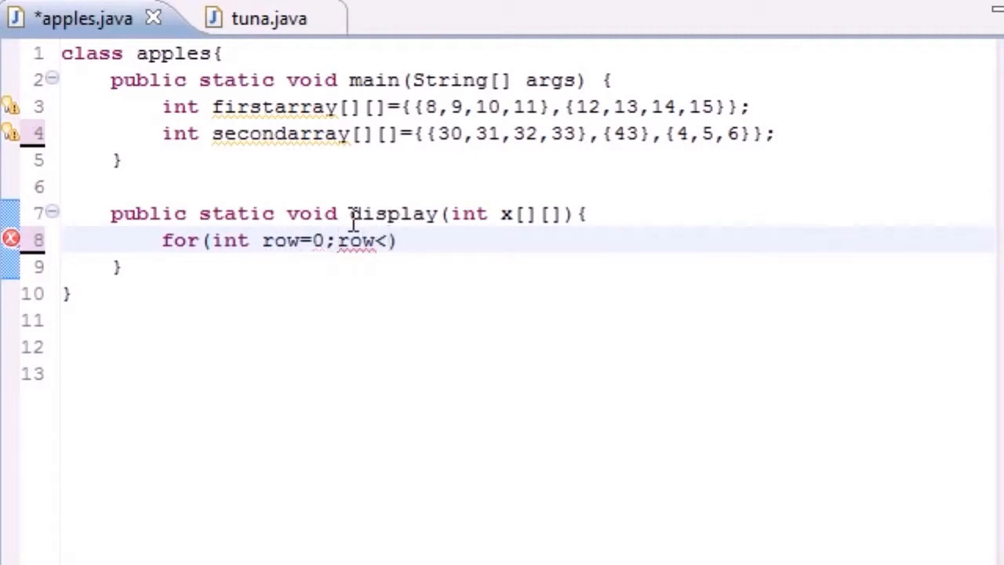
{"action": "type", "text": "x.length;"}
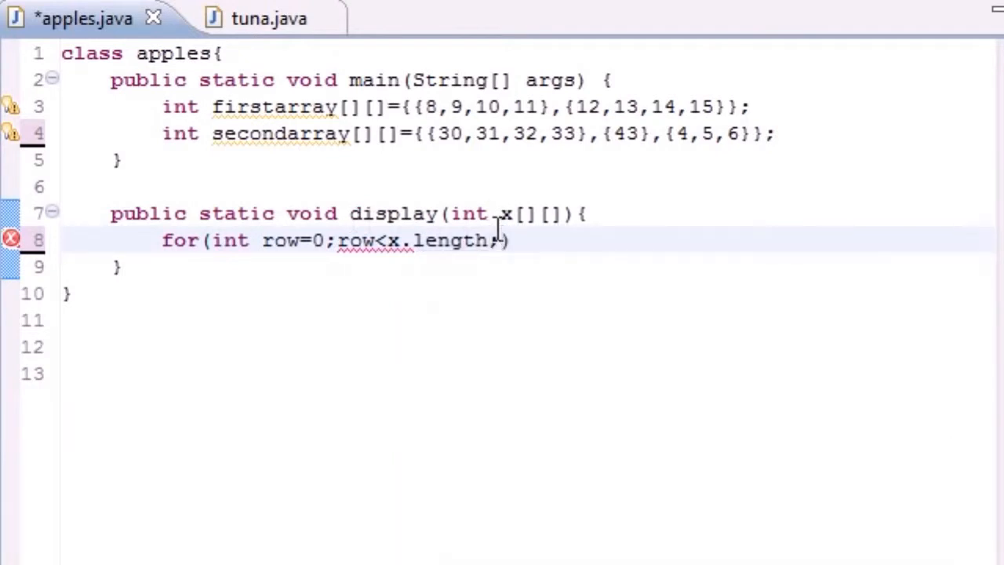
{"action": "type", "text": "row++){}"}
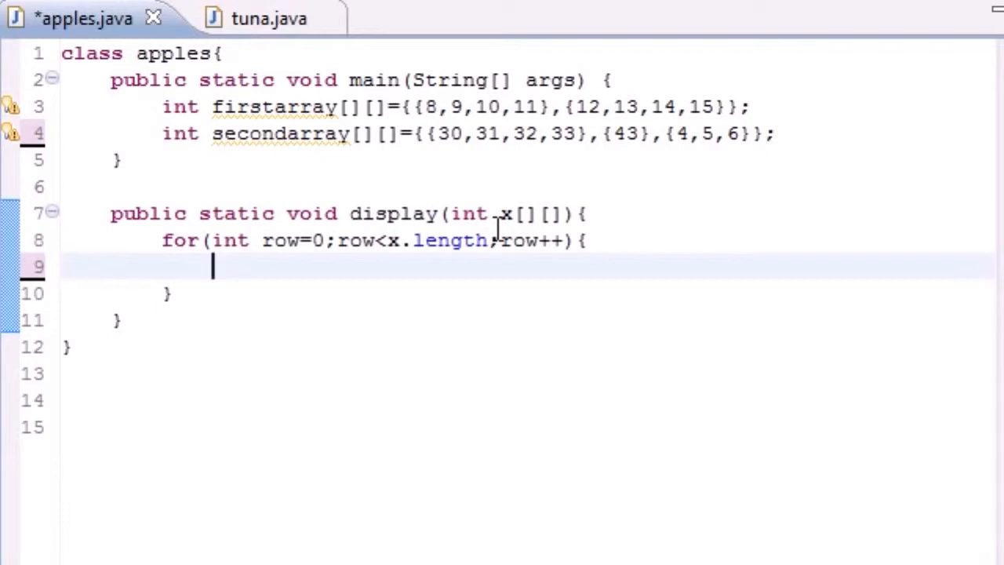
Write the inner loop header for(int column=0;column<x[row].length;.
{"action": "type", "text": "for("}
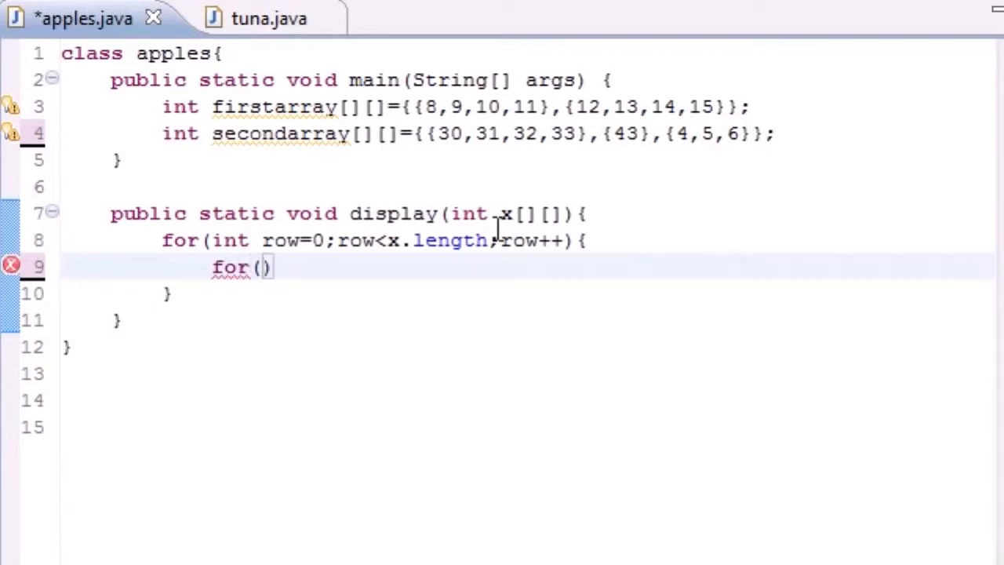
{"action": "type", "text": "int c"}
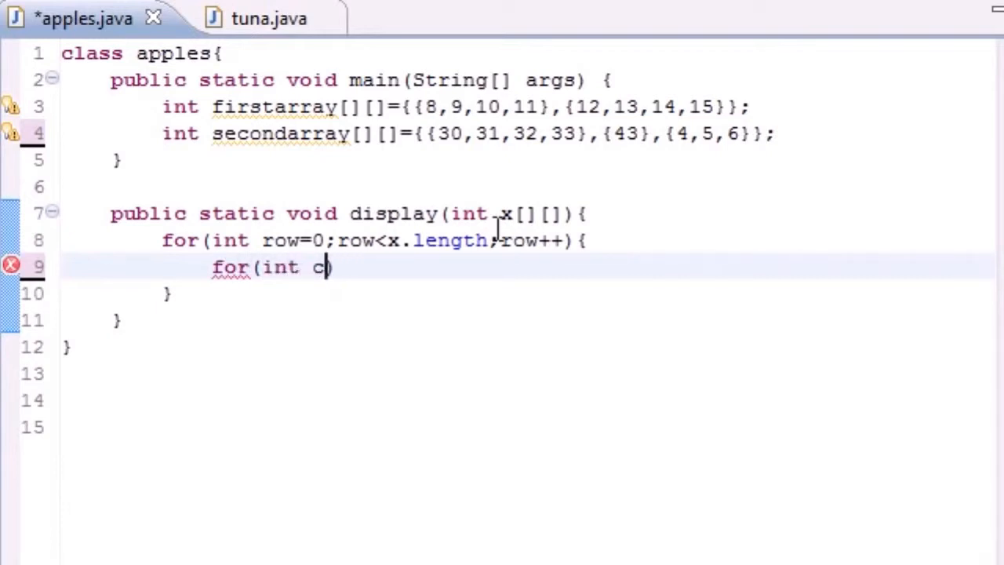
{"action": "type", "text": "olumn)"}
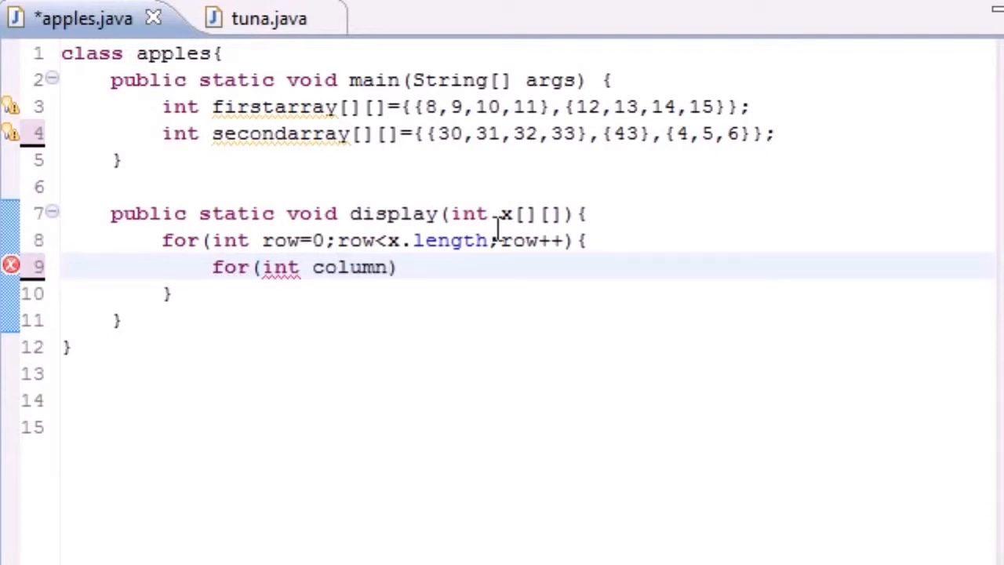
{"action": "type", "text": "=0"}
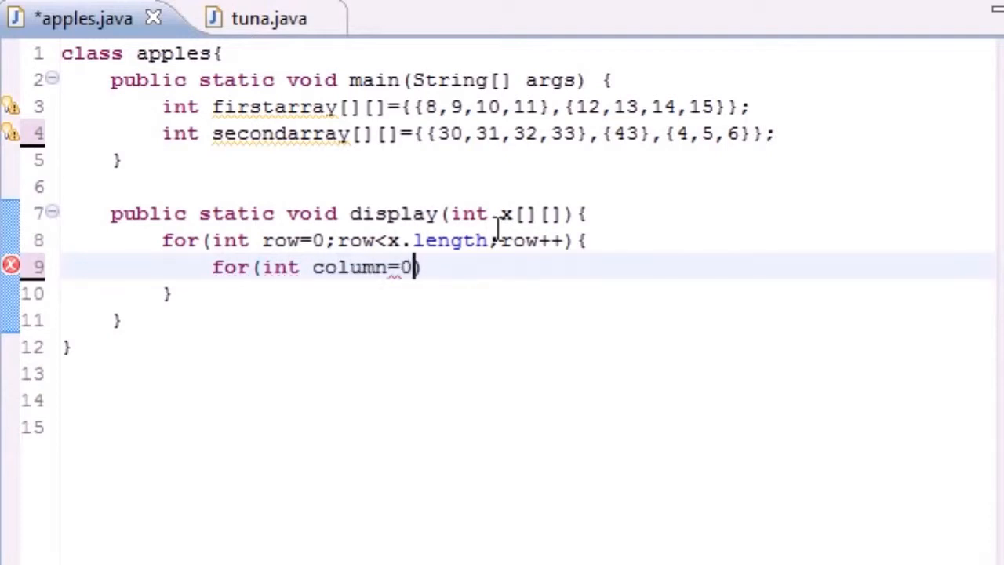
{"action": "type", "text": ";)"}
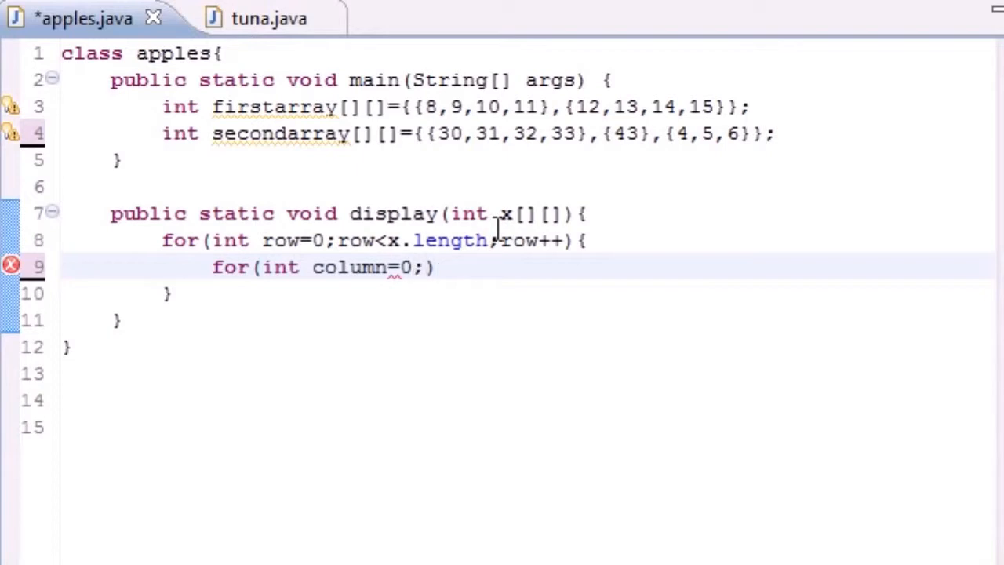
{"action": "type", "text": "c"}
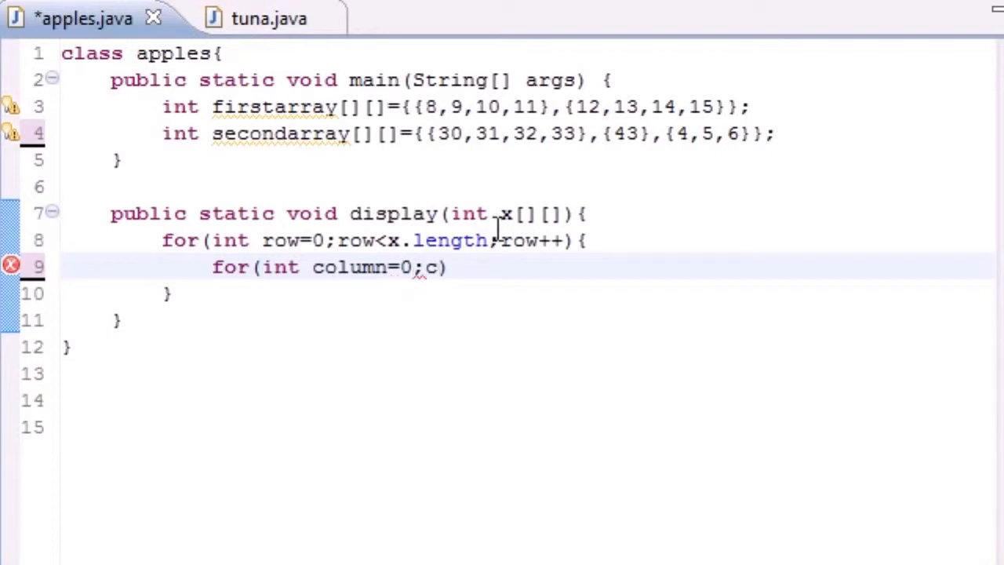
{"action": "type", "text": "olu"}
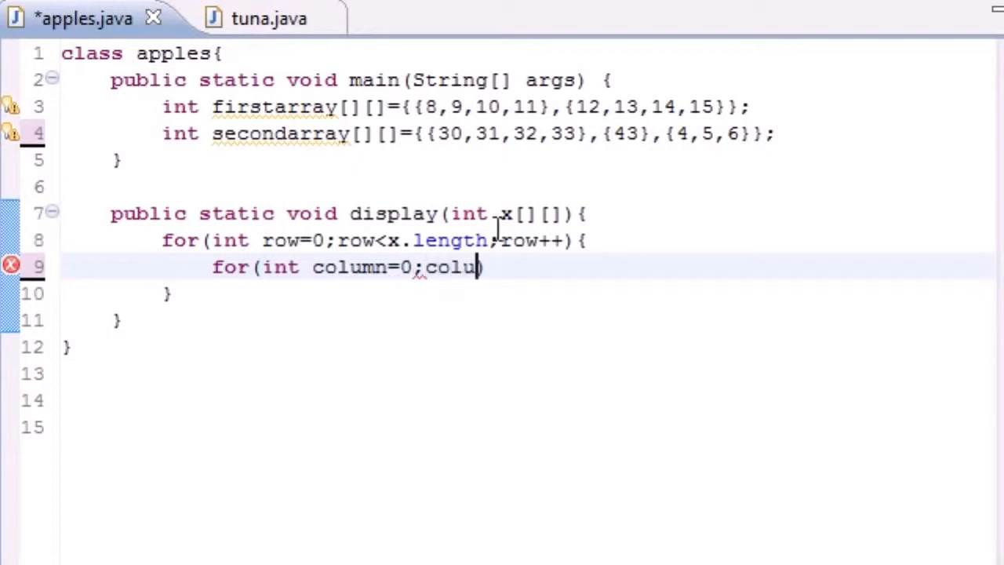
{"action": "type", "text": "mn<x"}
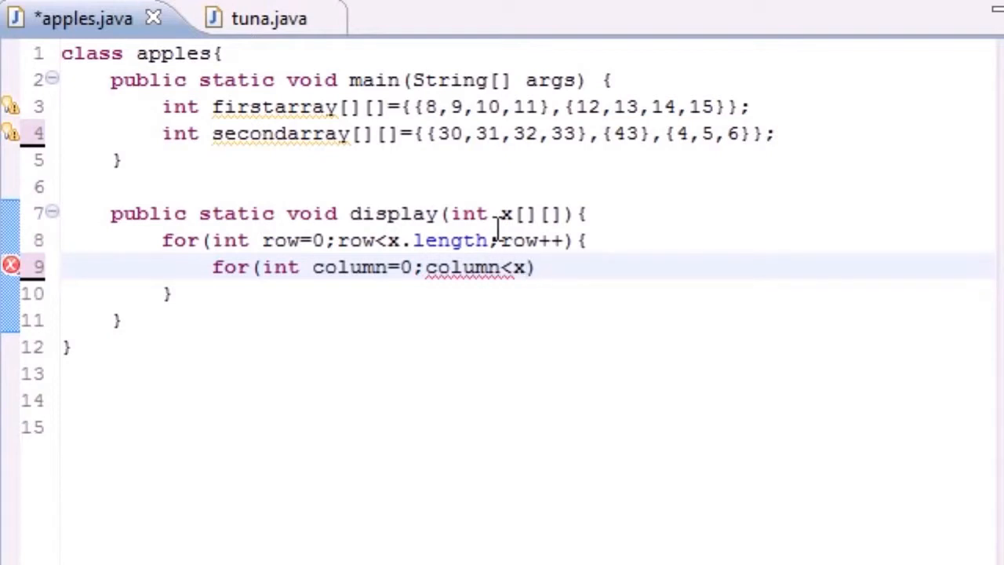
{"action": "type", "text": "[row]"}
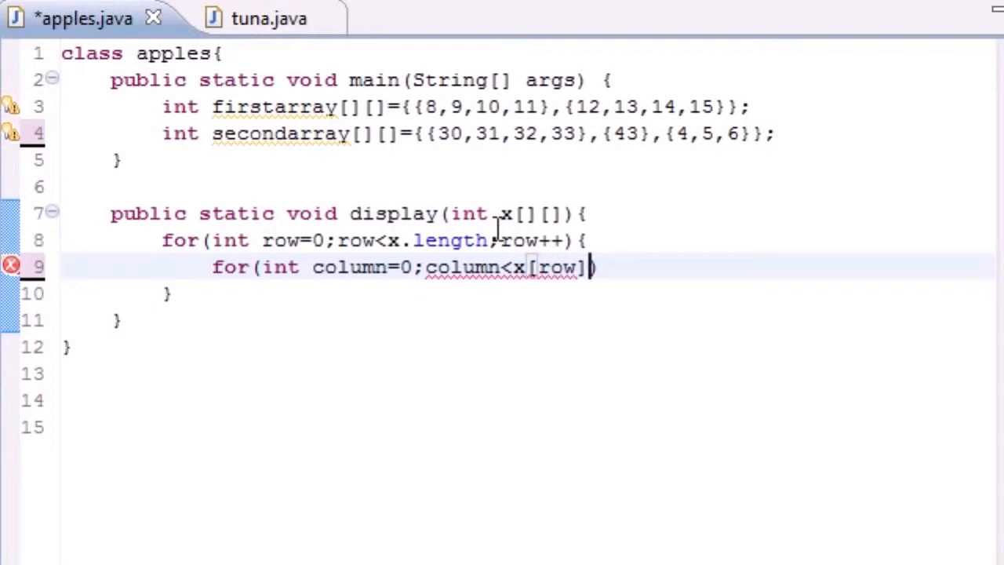
{"action": "type", "text": ".length"}
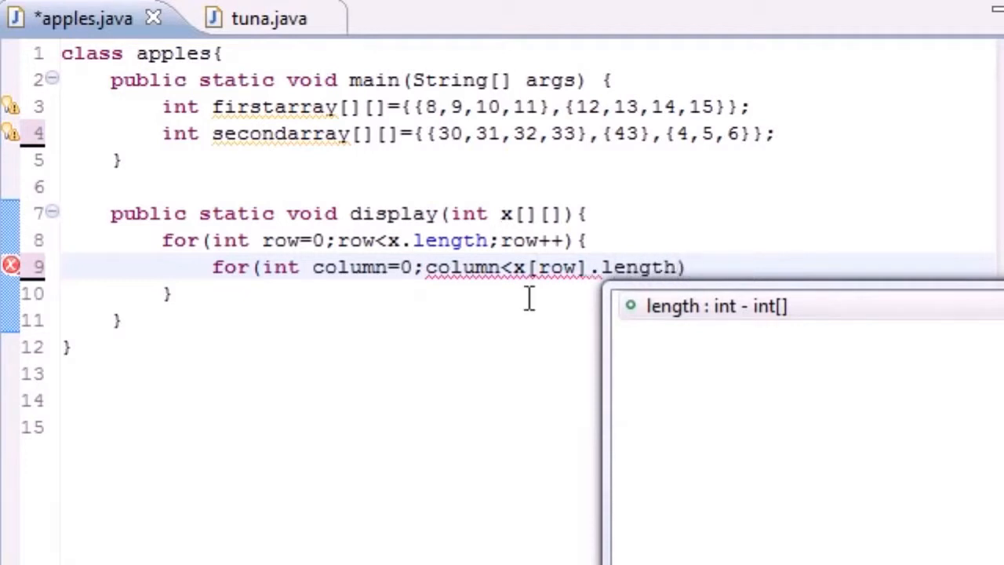
{"action": "mouse_move", "coordinate": [621, 267]}
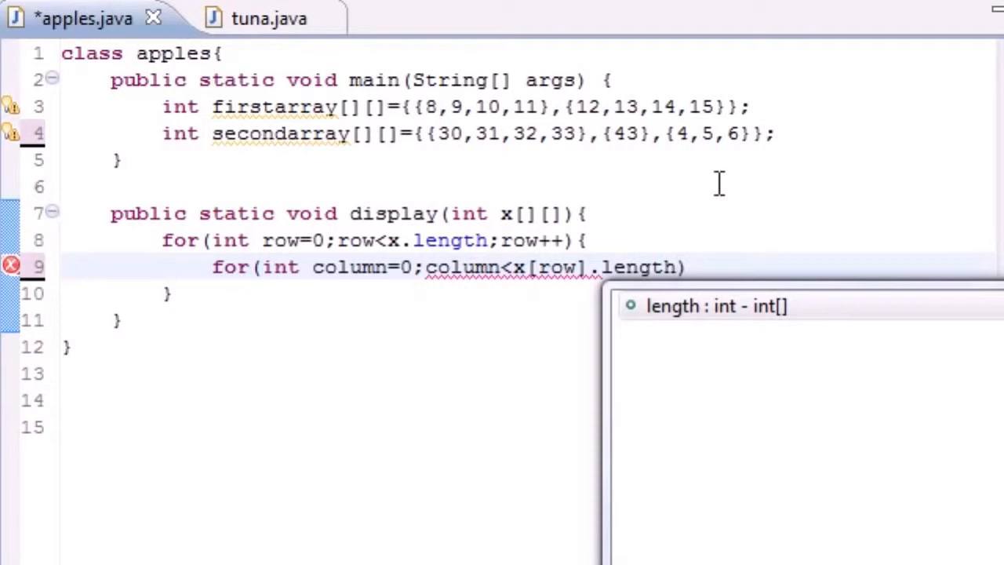
{"action": "type", "text": ";"}
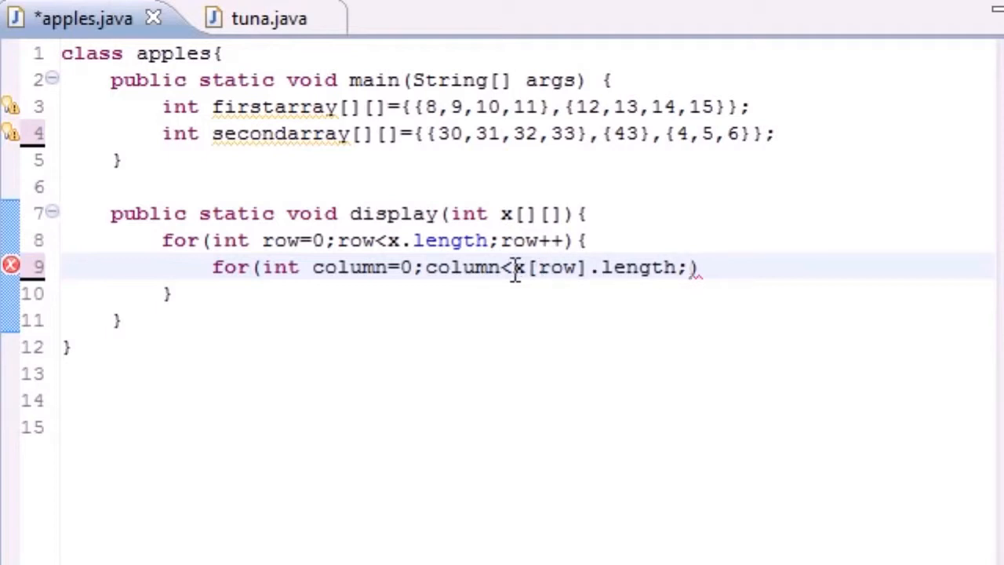
Finish the inner loop with column++){ and position the cursor at the end of its line.
{"action": "left_click_drag", "start_coordinate": [511, 266], "coordinate": [687, 267]}
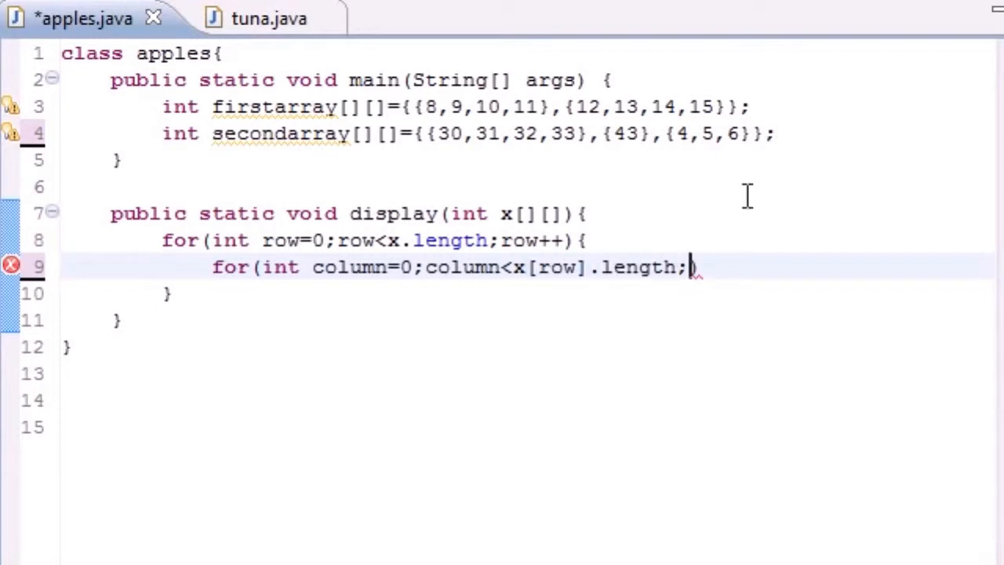
{"action": "type", "text": "co"}
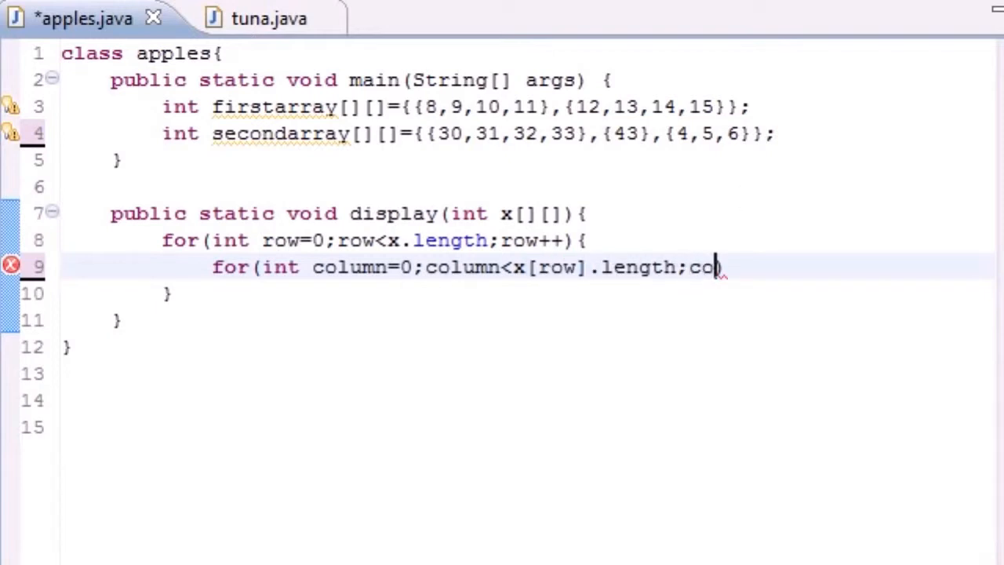
{"action": "type", "text": "l"}
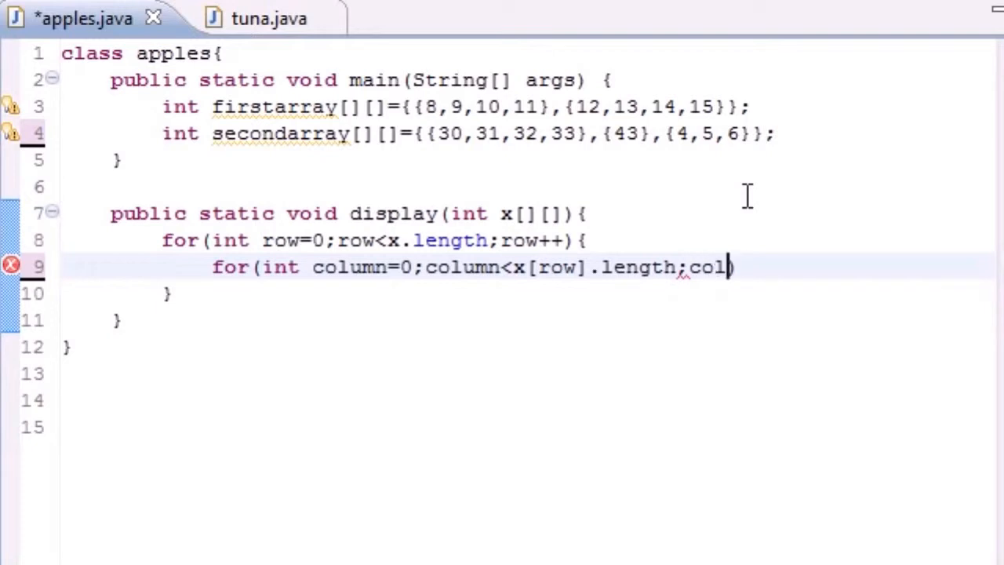
{"action": "type", "text": "umn++"}
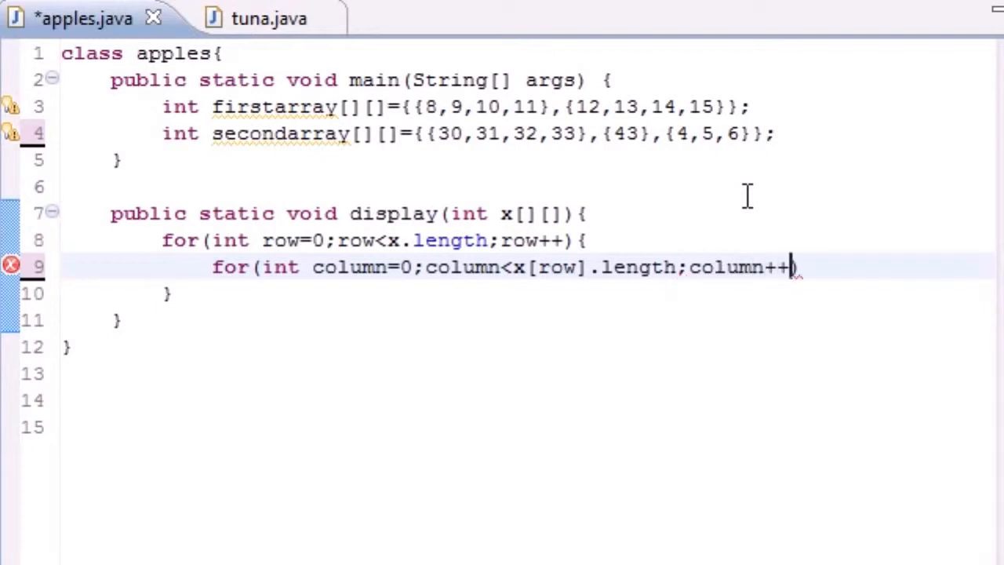
{"action": "type", "text": "){"}
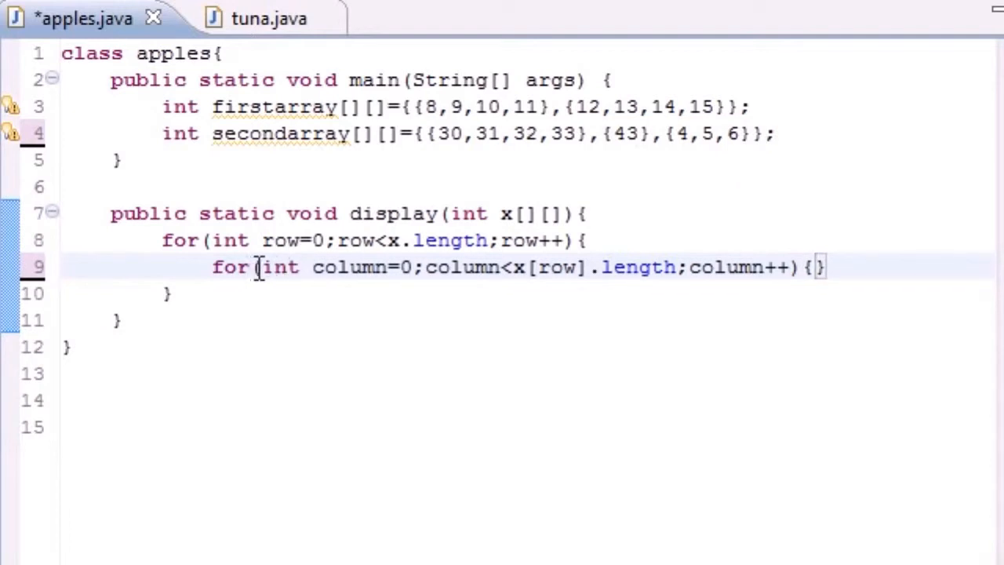
{"action": "left_click_drag", "start_coordinate": [260, 267], "coordinate": [421, 266]}
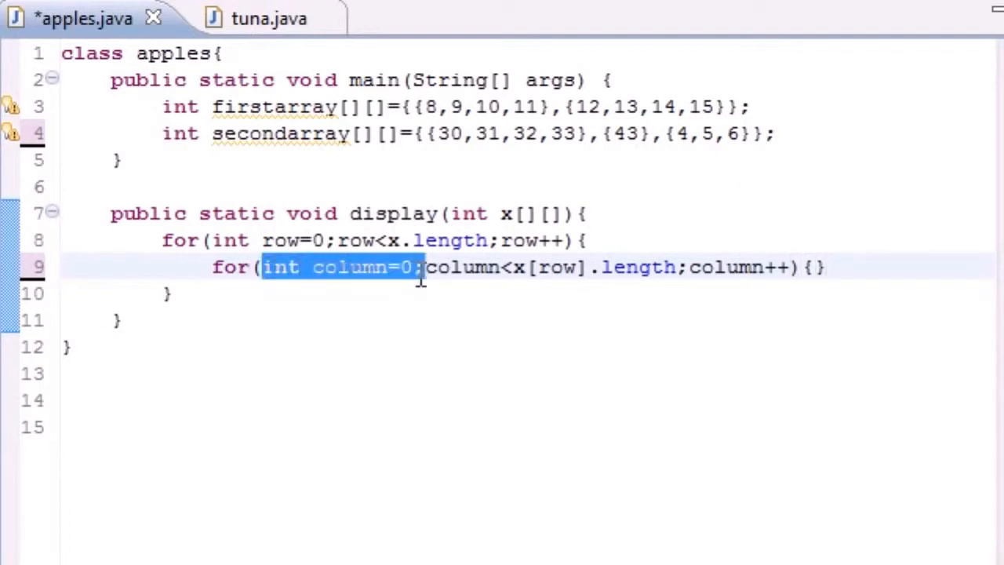
{"action": "left_click", "coordinate": [672, 267]}
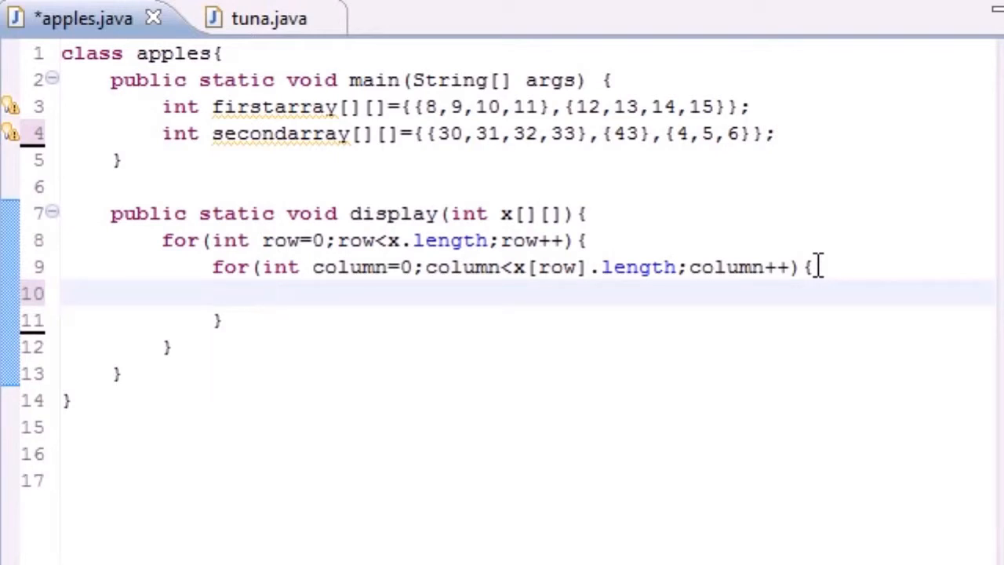
Write System.out.print(x[row][column] inside the inner loop.
{"action": "type", "text": "Sys"}
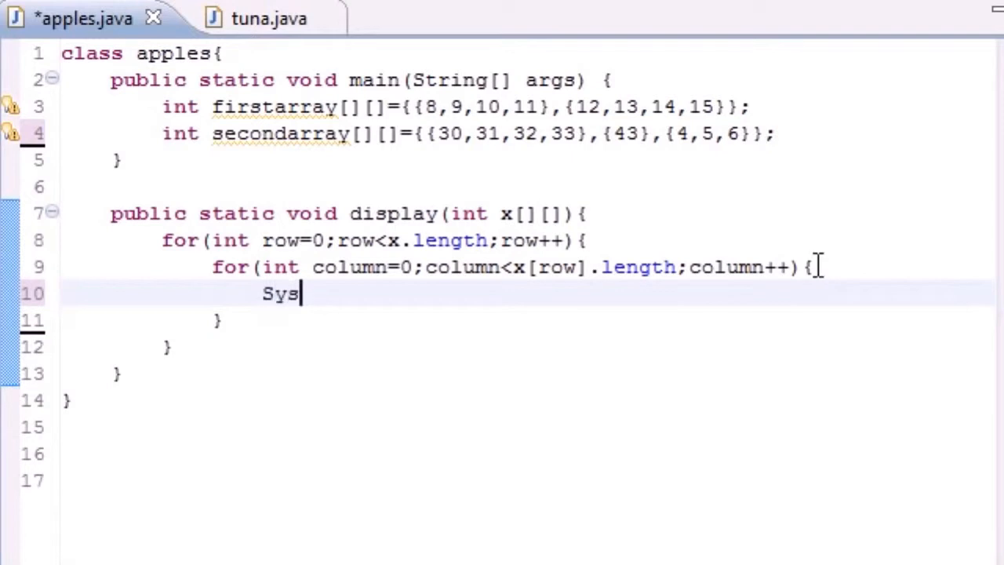
{"action": "type", "text": "tem.out.print(b"}
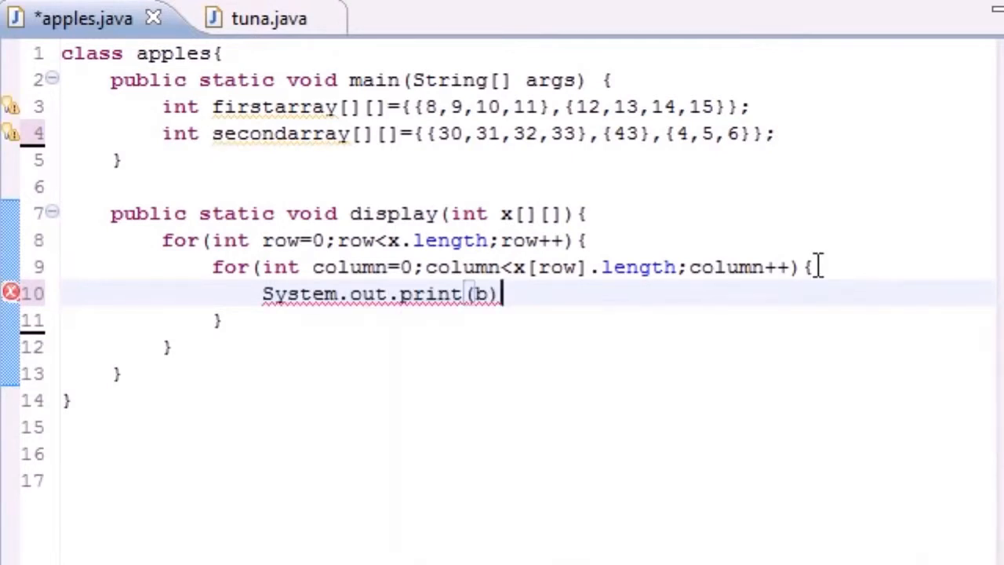
{"action": "key", "text": "BackSpace"}
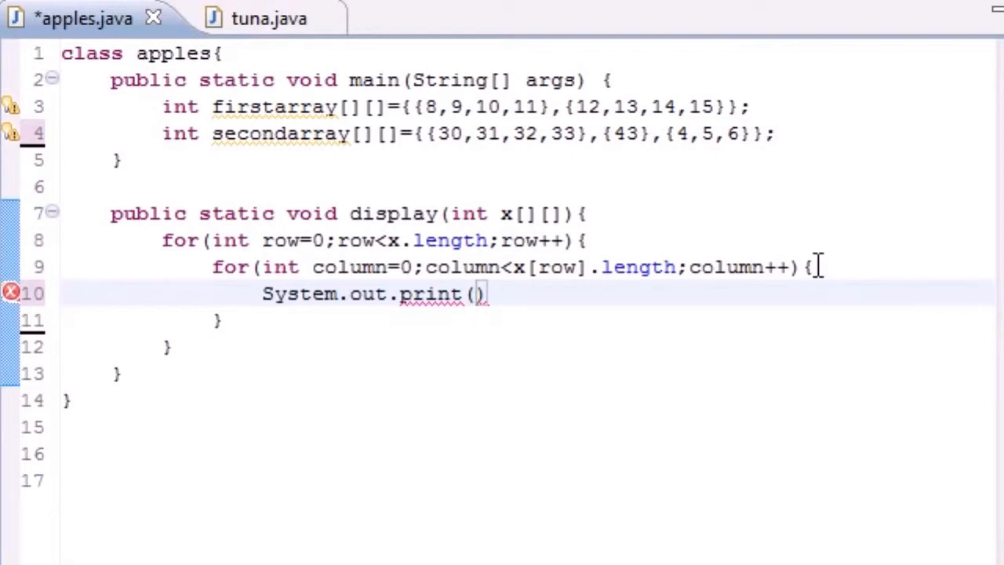
{"action": "type", "text": "x[row]"}
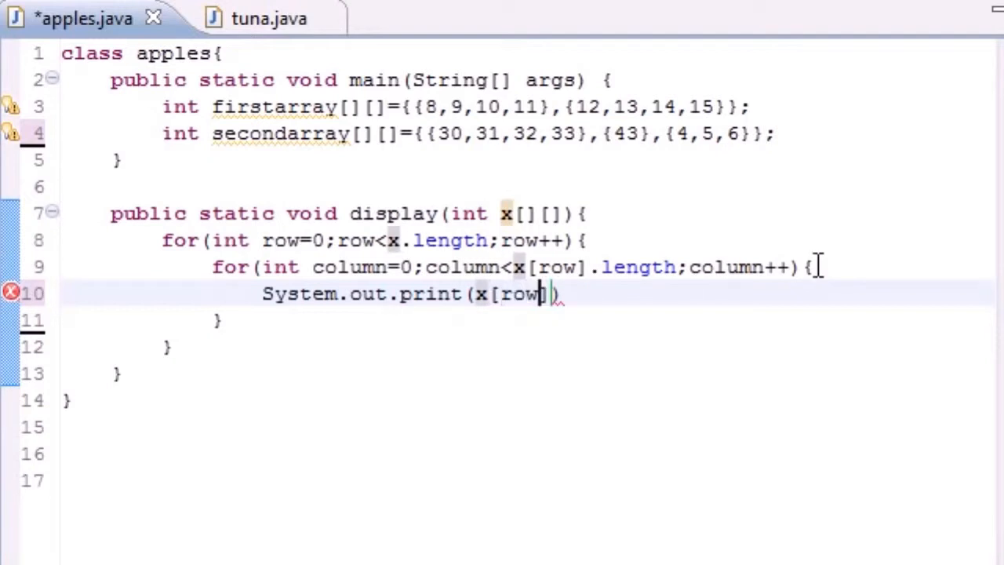
{"action": "type", "text": "][column]"}
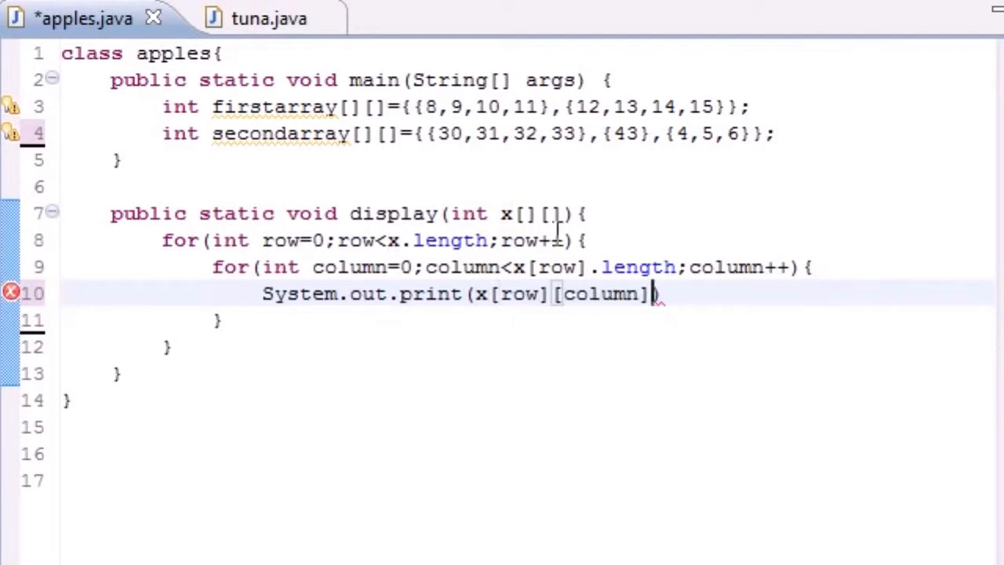
Review the row and column indices and append +"\t" so each element is followed by a tab.
{"action": "double_click", "coordinate": [517, 295]}
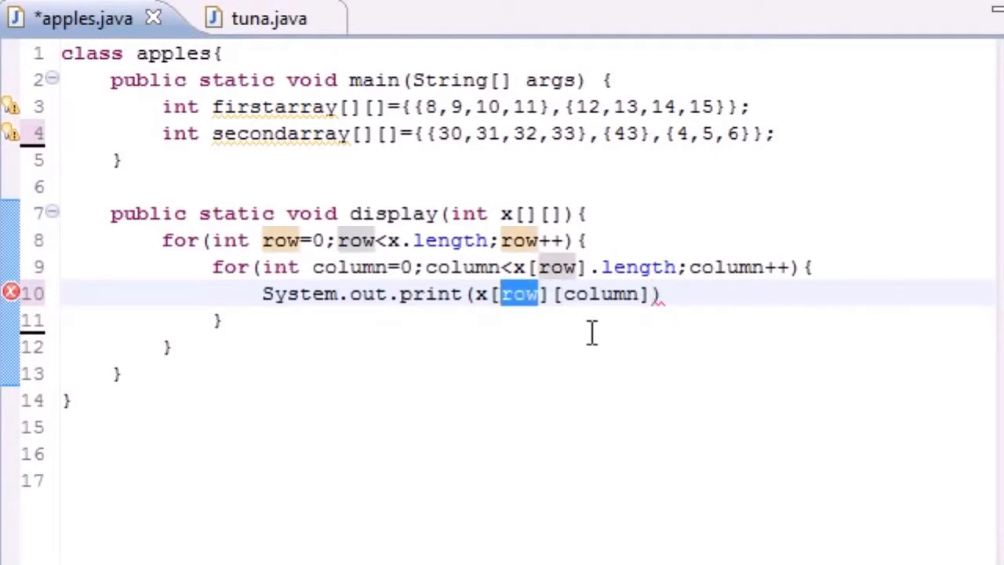
{"action": "double_click", "coordinate": [599, 295]}
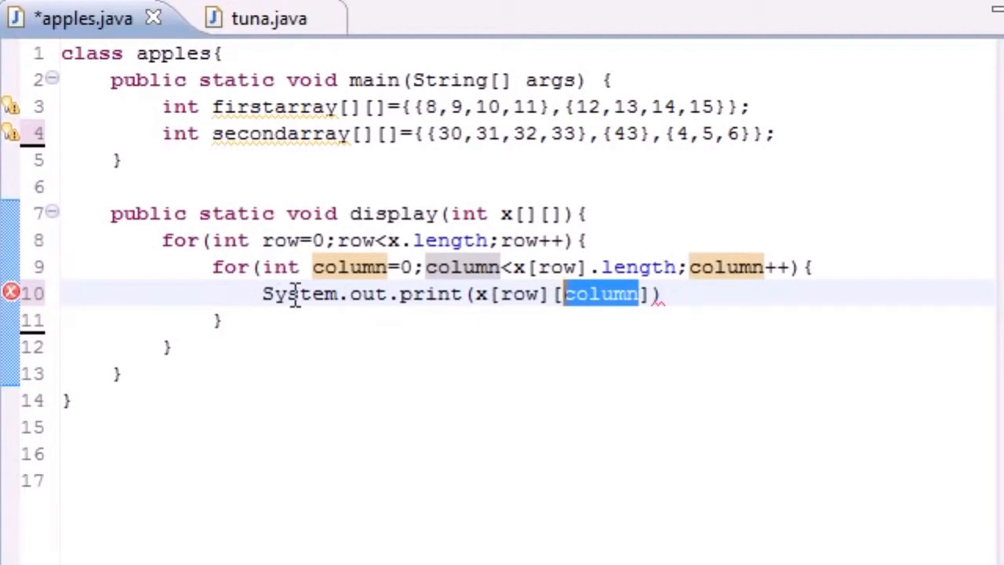
{"action": "mouse_move", "coordinate": [715, 339]}
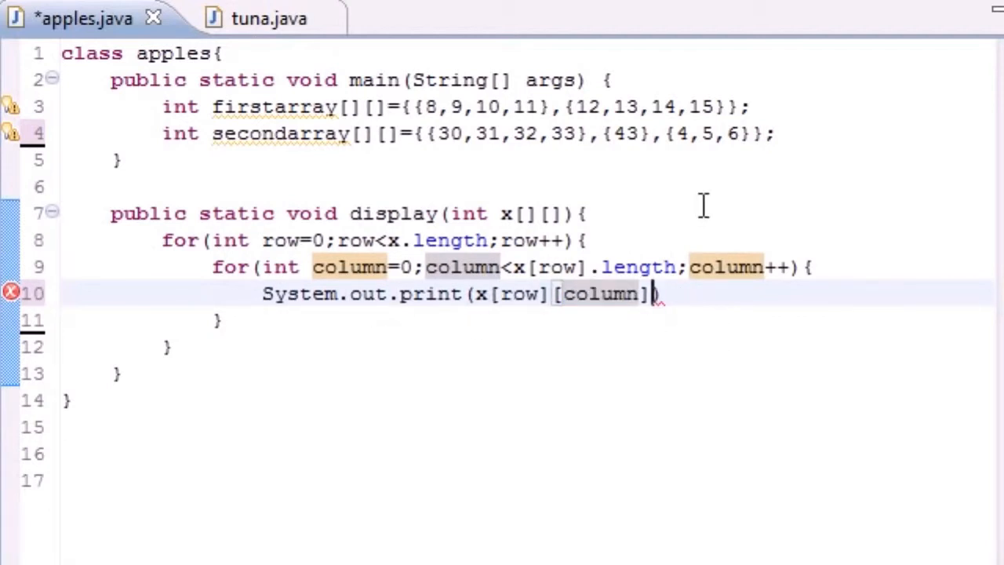
{"action": "type", "text": "+\"\""}
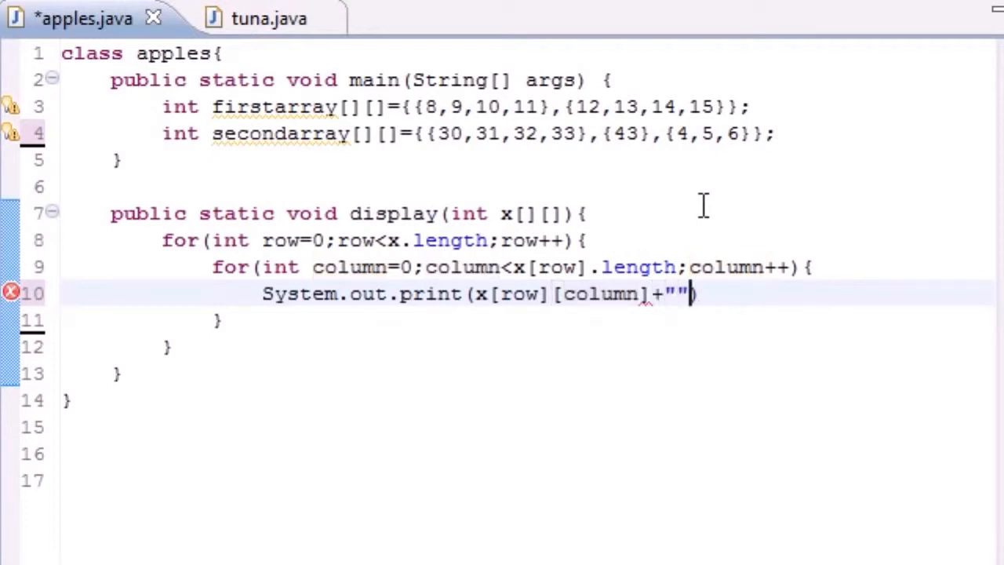
{"action": "type", "text": "\\t"}
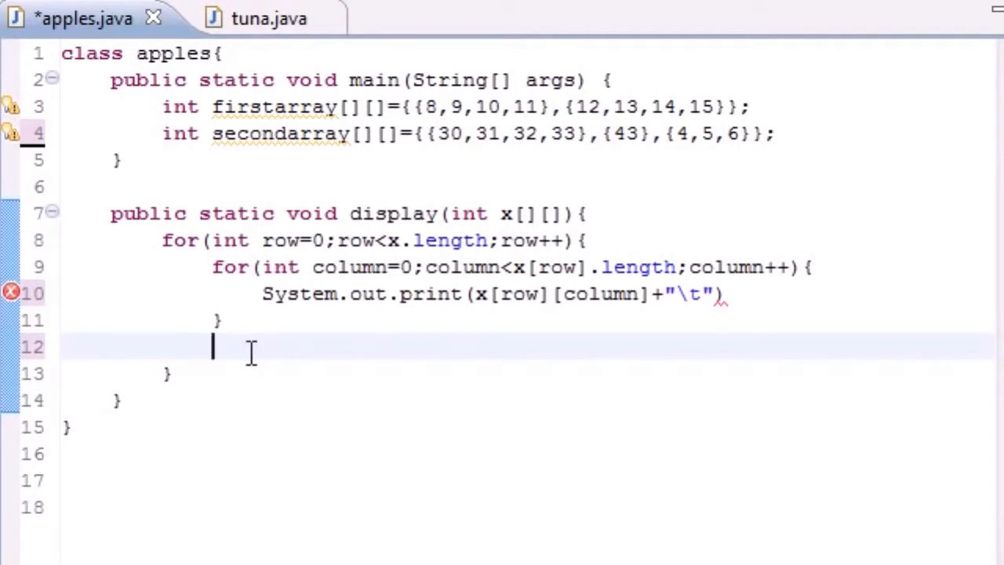
Add System.out.println() after the inner loop and the missing semicolon on the print line.
{"action": "type", "text": "System.out"}
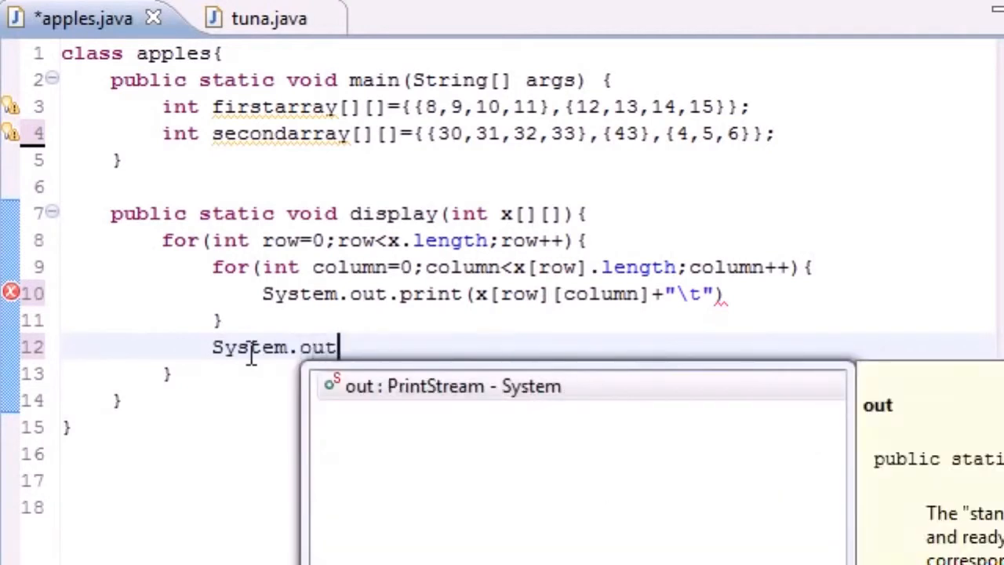
{"action": "type", "text": ".println();"}
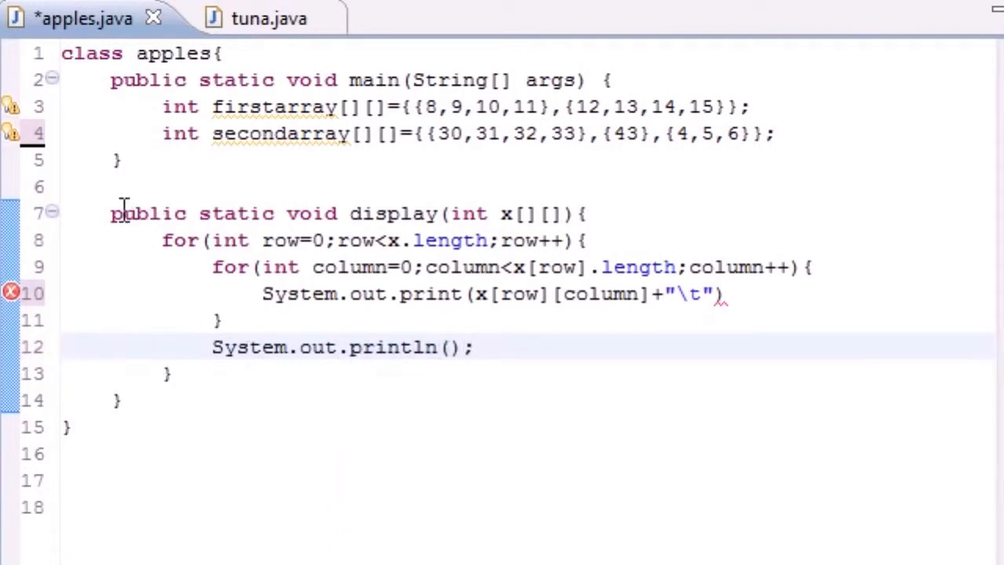
{"action": "left_click", "coordinate": [761, 294]}
{"action": "type", "text": ";"}
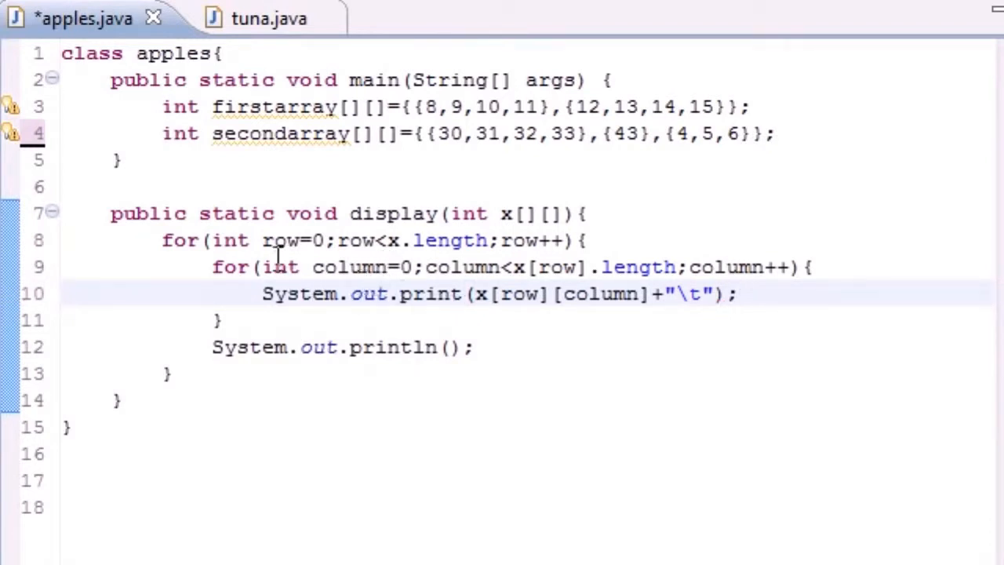
Highlight the inner loop and then the display method to review the finished code.
{"action": "left_click_drag", "start_coordinate": [163, 240], "coordinate": [249, 240]}
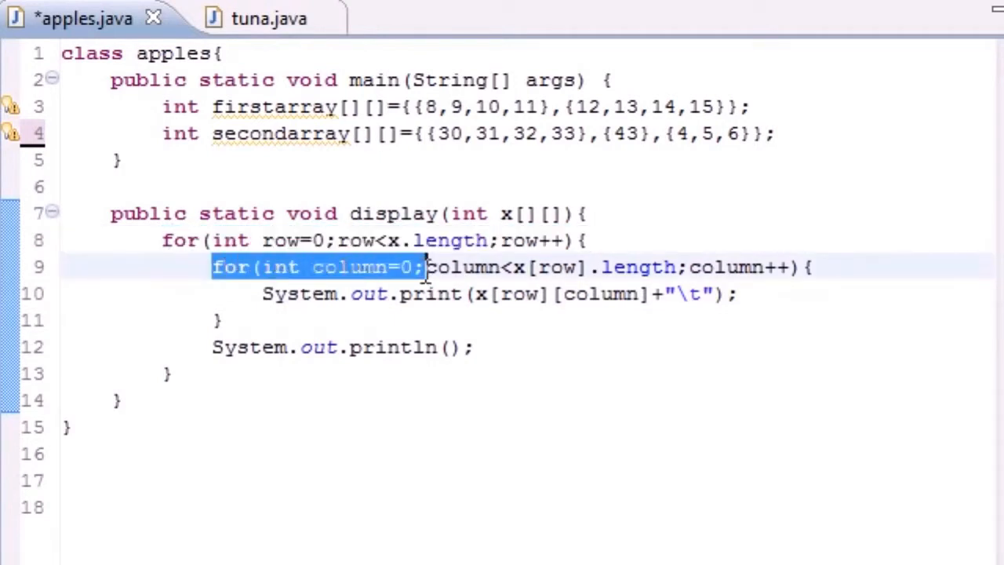
{"action": "left_click", "coordinate": [260, 295]}
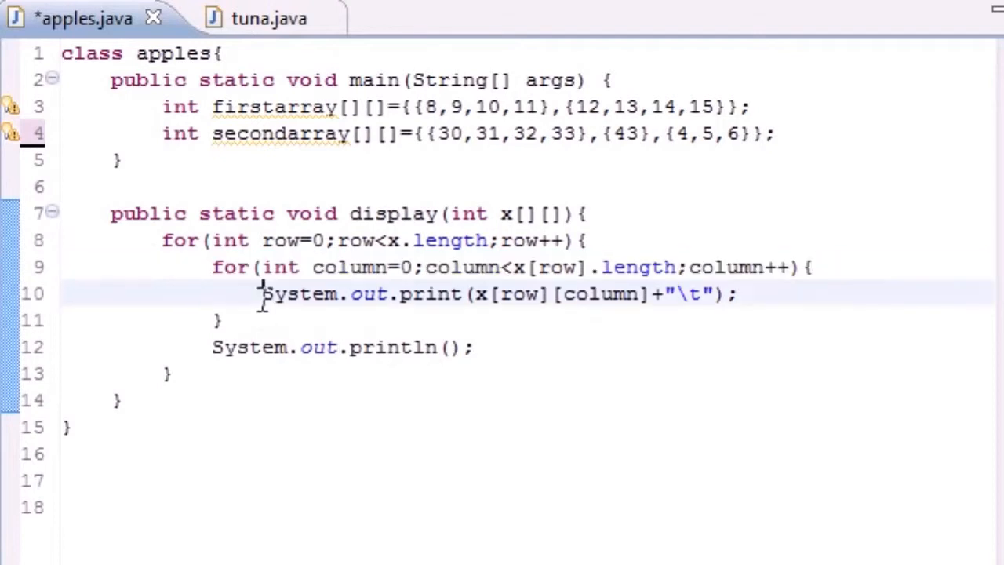
{"action": "left_click_drag", "start_coordinate": [263, 293], "coordinate": [656, 293]}
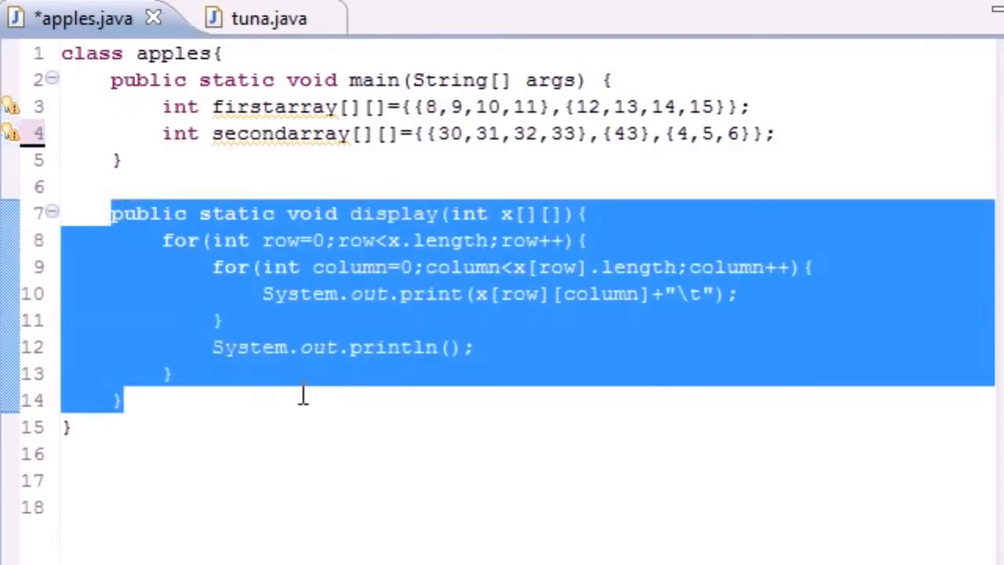
In main after the arrays, print the label "This is the firts array".
{"action": "left_click", "coordinate": [228, 320]}
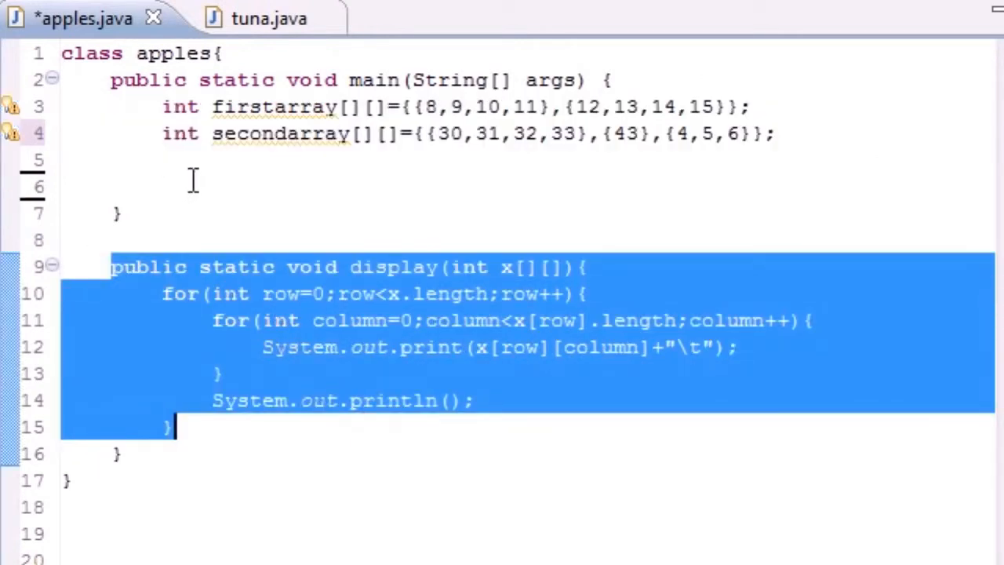
{"action": "left_click", "coordinate": [195, 182]}
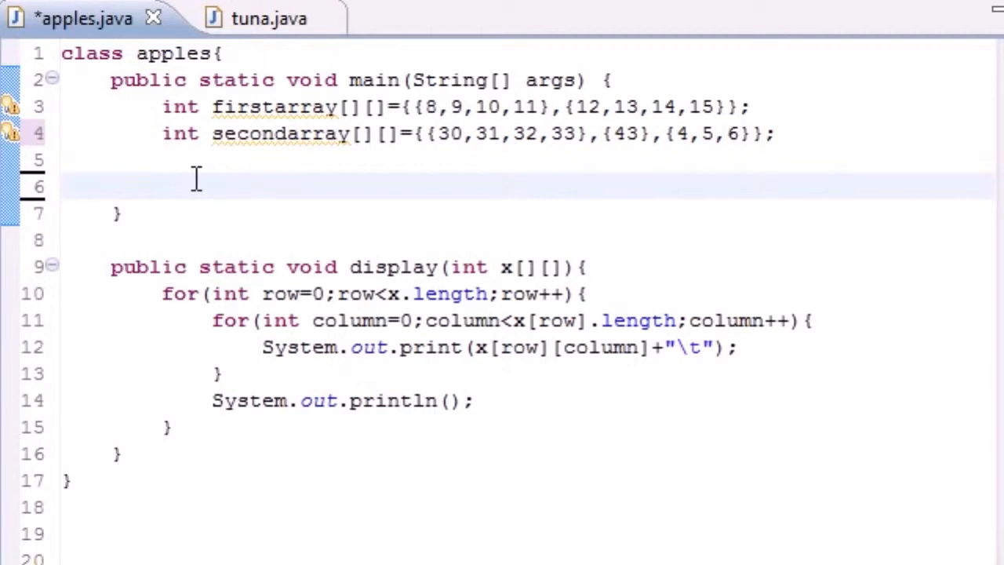
{"action": "type", "text": "System"}
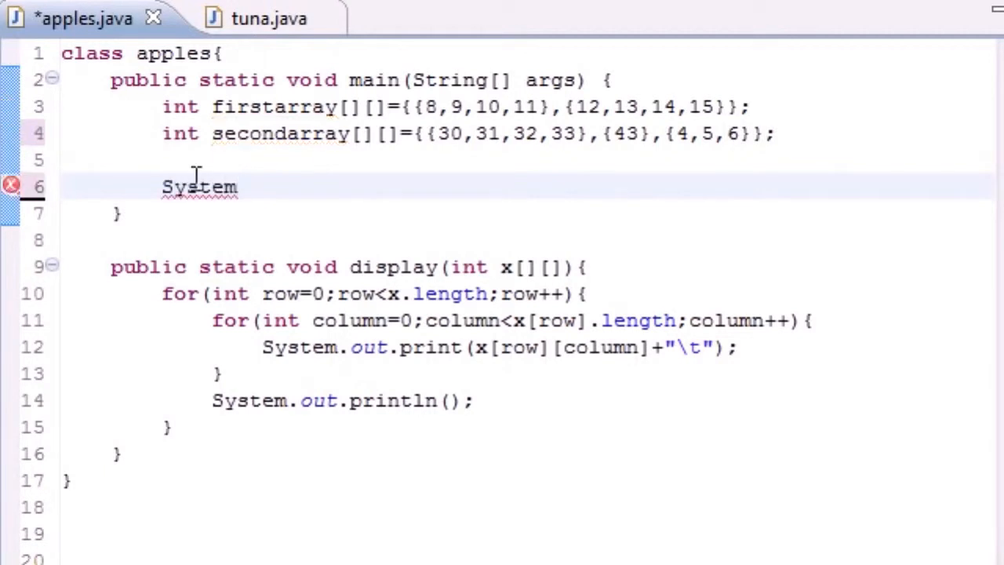
{"action": "type", "text": ".out."}
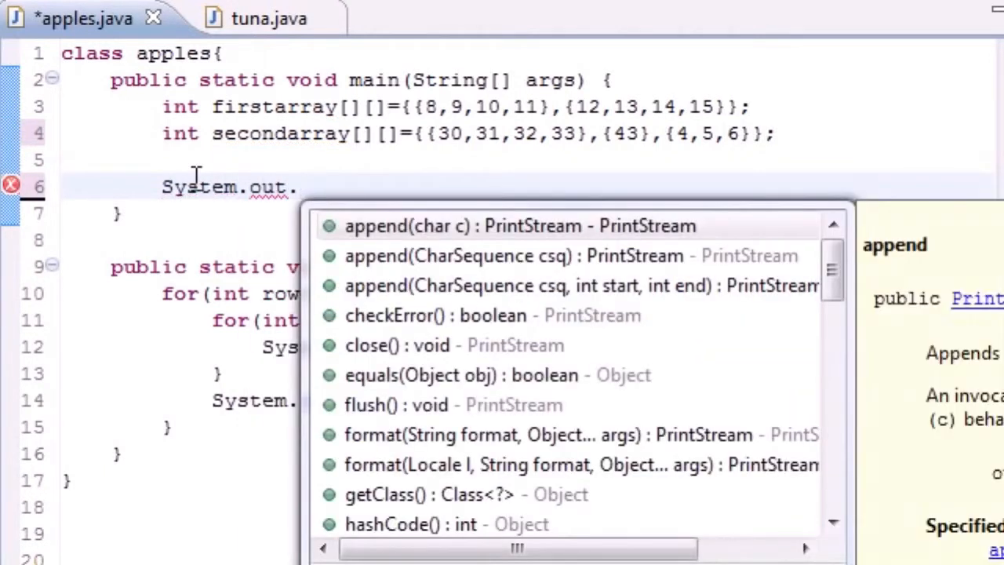
{"action": "type", "text": "println(\"\");"}
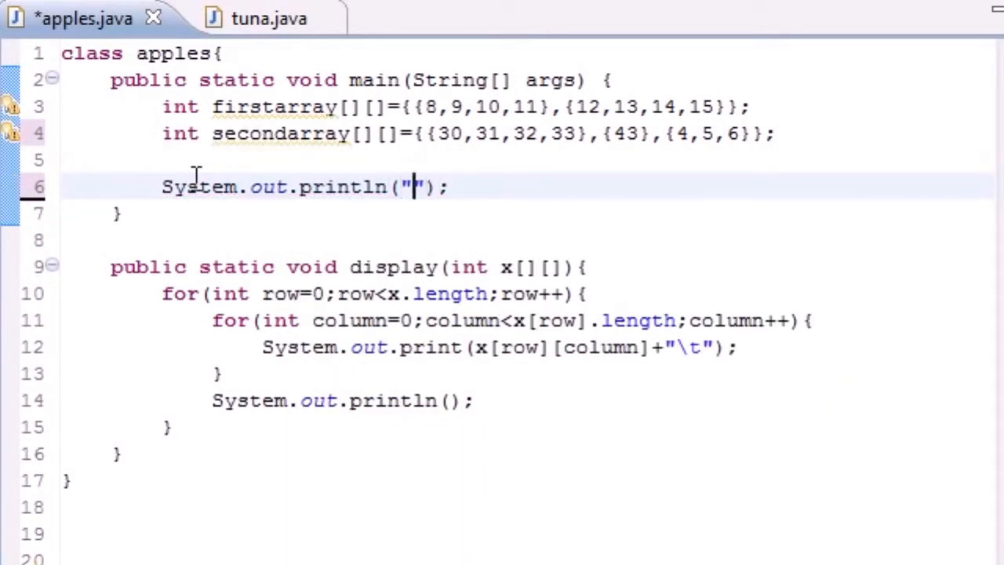
{"action": "type", "text": "This is the firts array"}
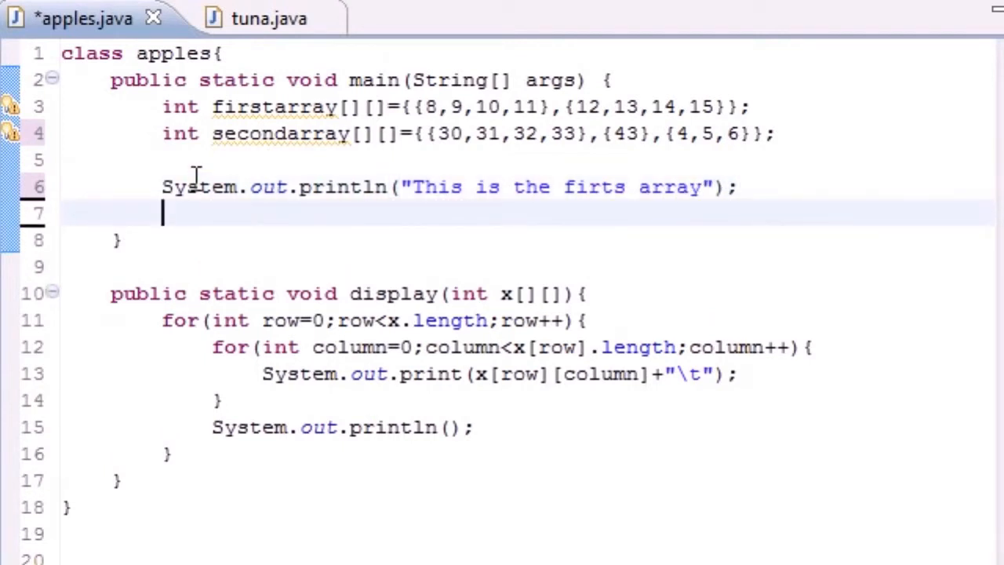
Call display(firstarray) on the following line.
{"action": "type", "text": "disp"}
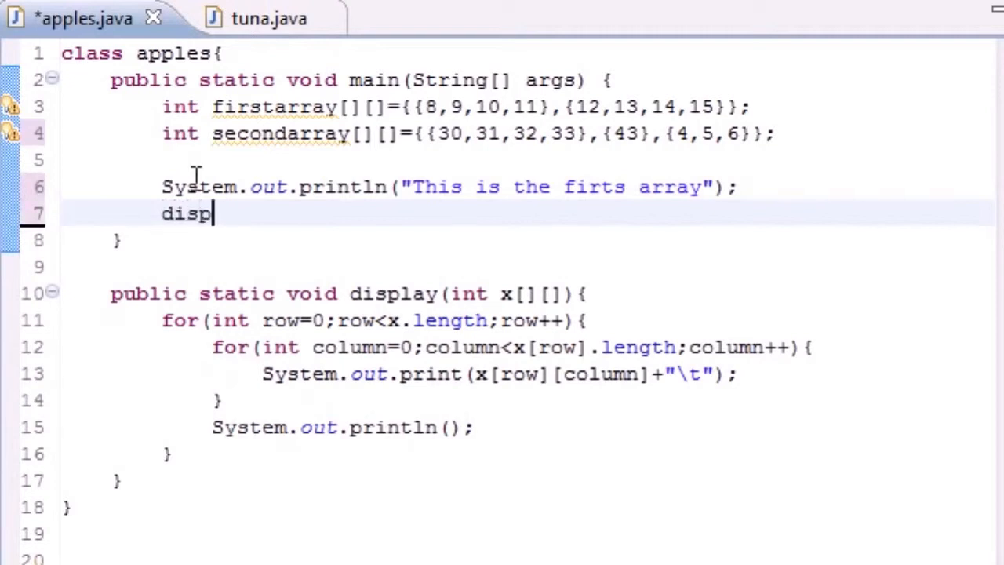
{"action": "type", "text": "lay()"}
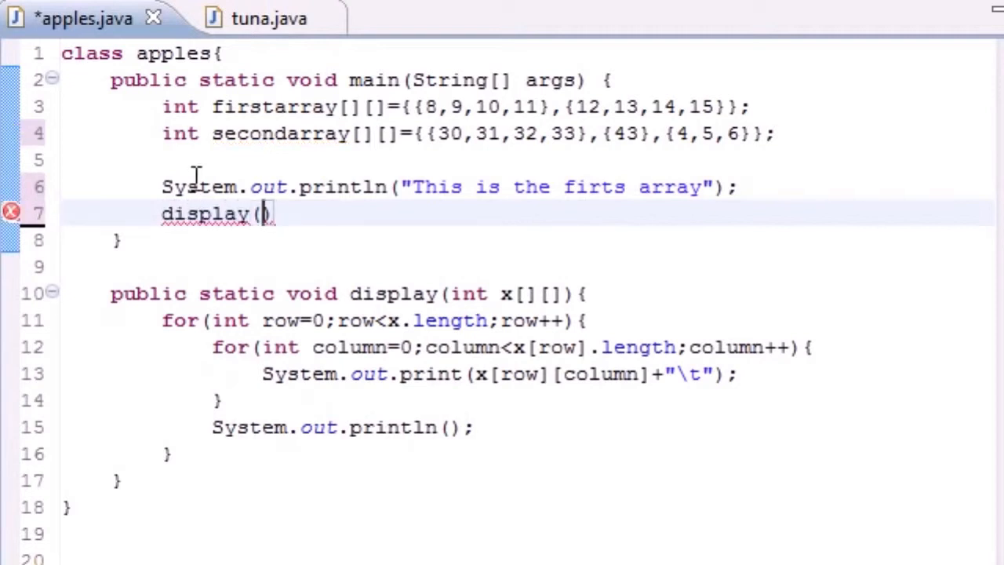
{"action": "type", "text": "first"}
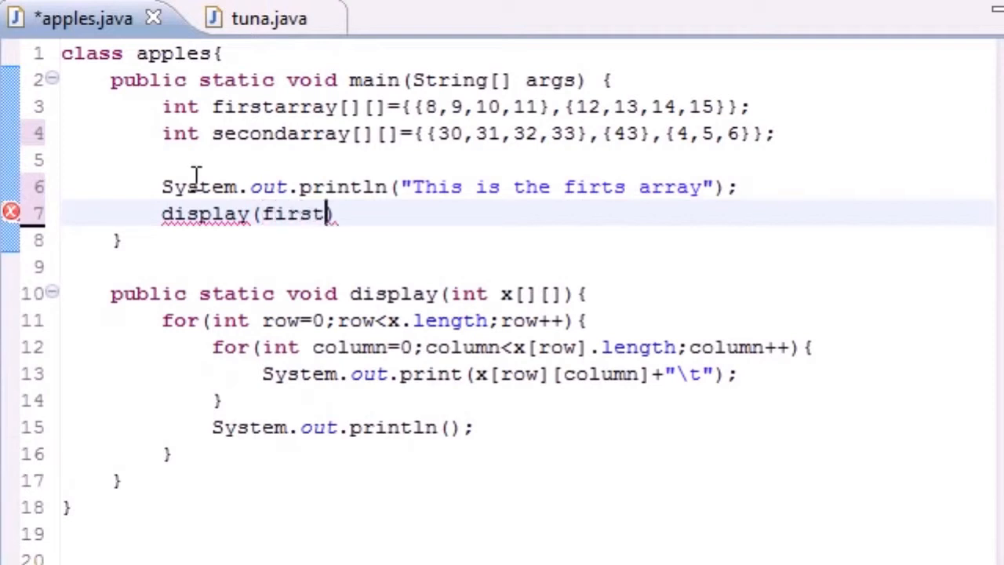
{"action": "type", "text": "arrray"}
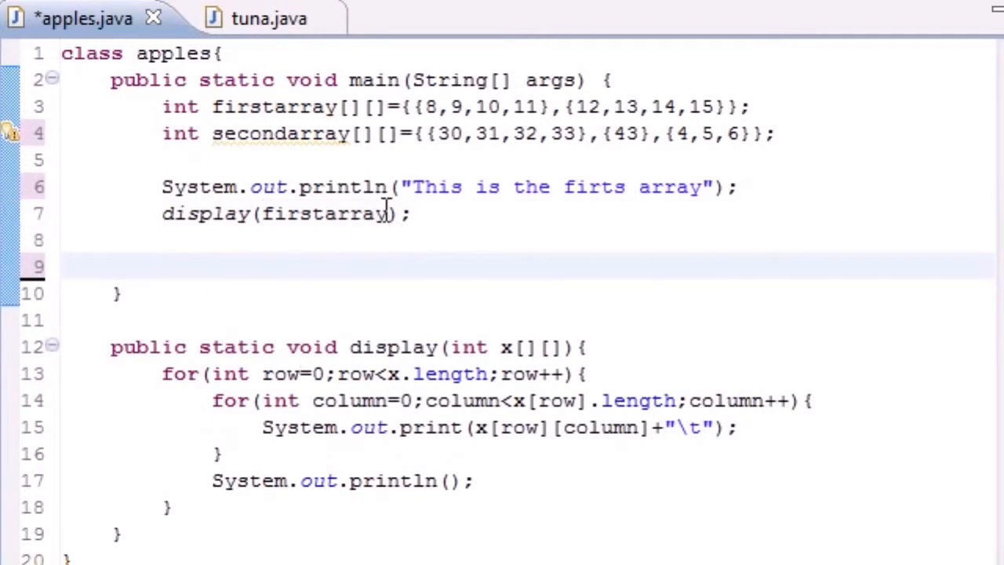
Below the first call, print the label "This is the second array".
{"action": "double_click", "coordinate": [321, 213]}
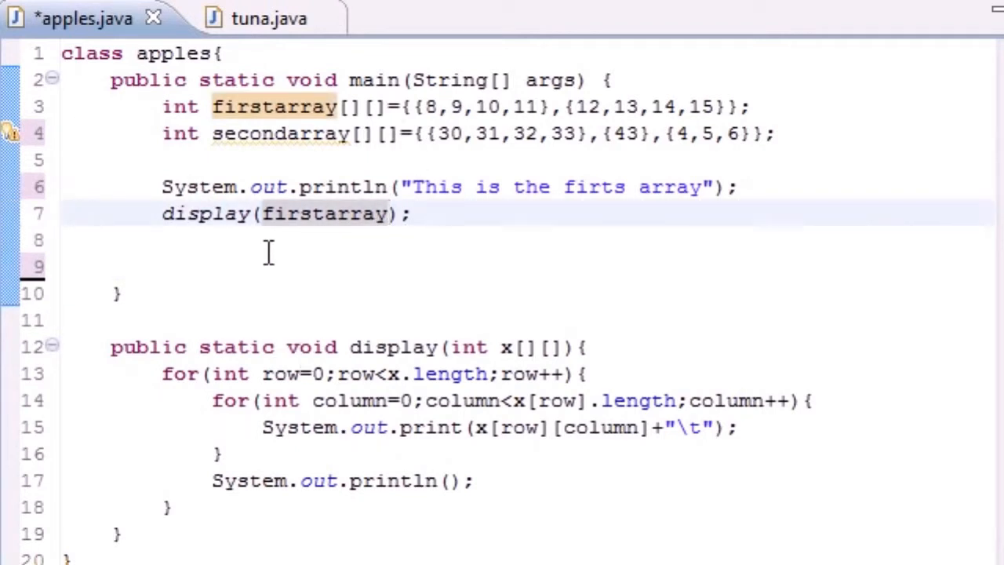
{"action": "type", "text": "Sys"}
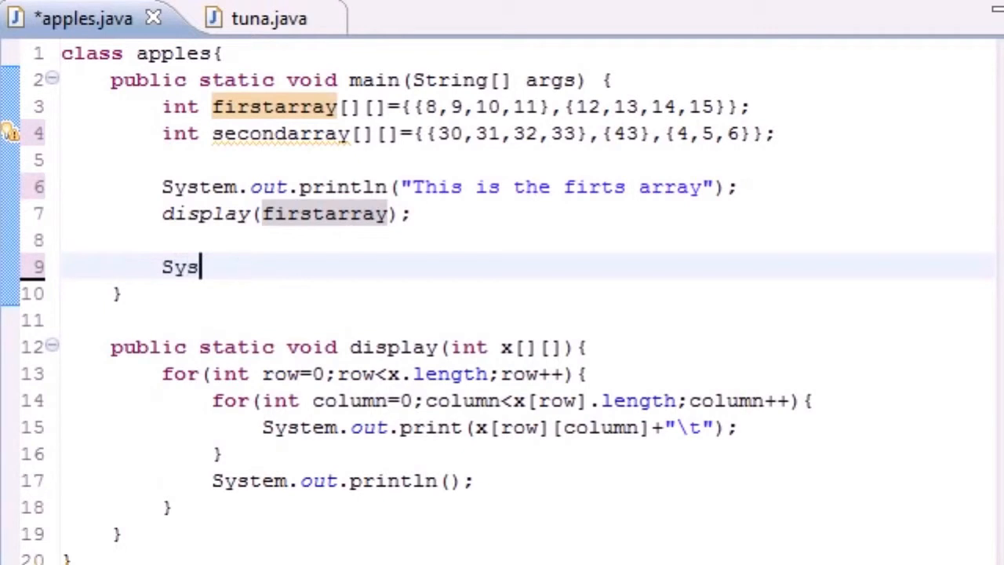
{"action": "type", "text": "tem.out"}
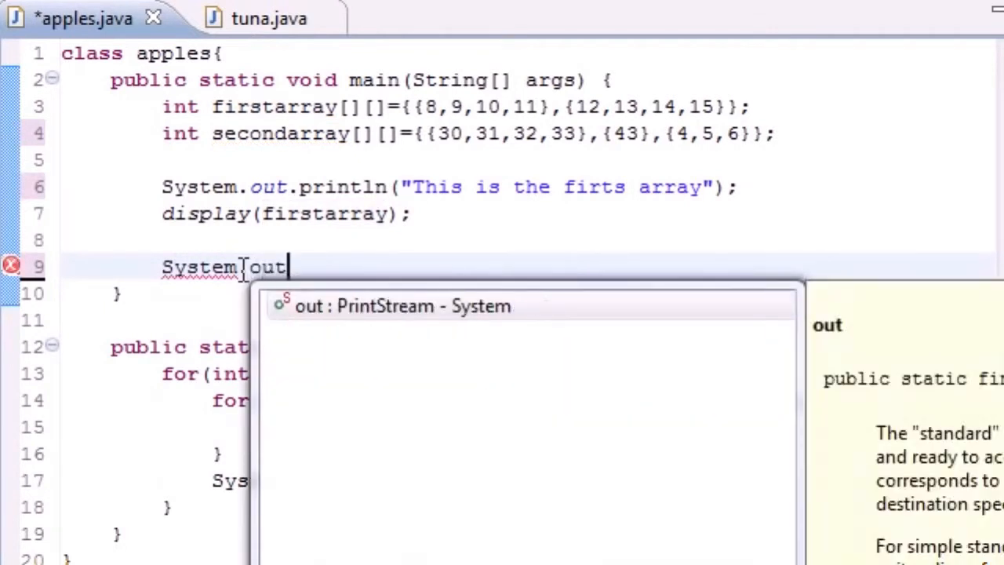
{"action": "type", "text": ".println()"}
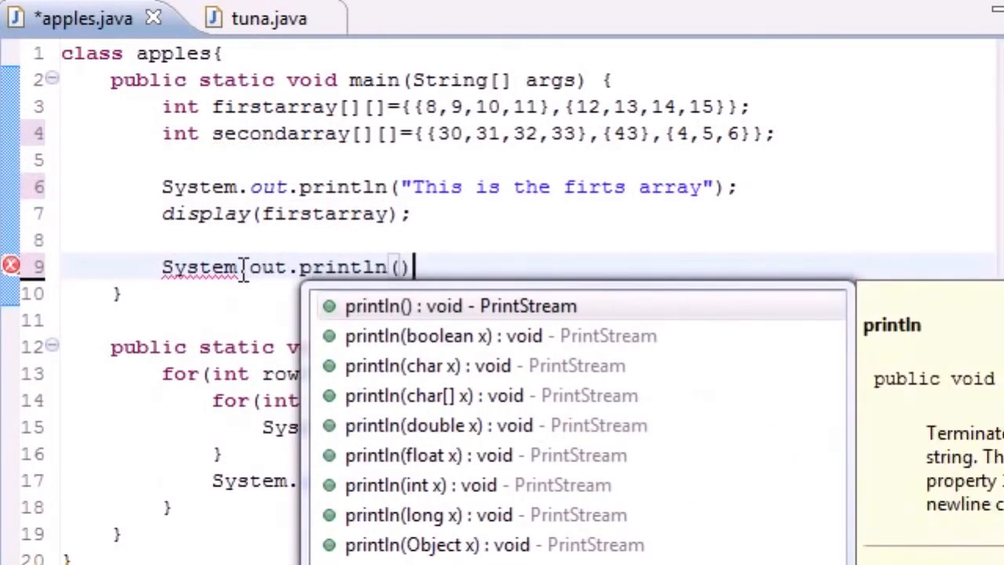
{"action": "type", "text": "\"\""}
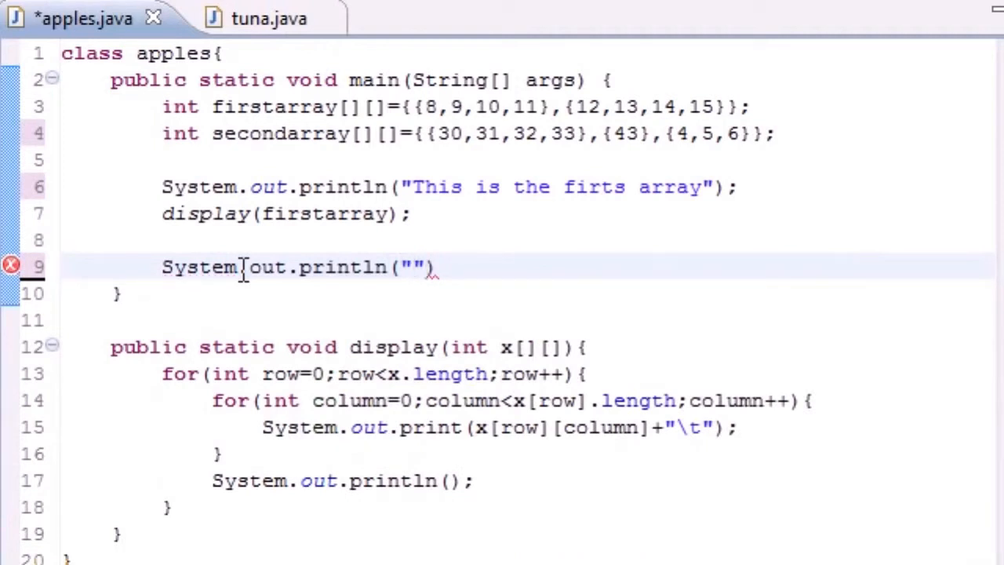
{"action": "type", "text": "This is the second array"}
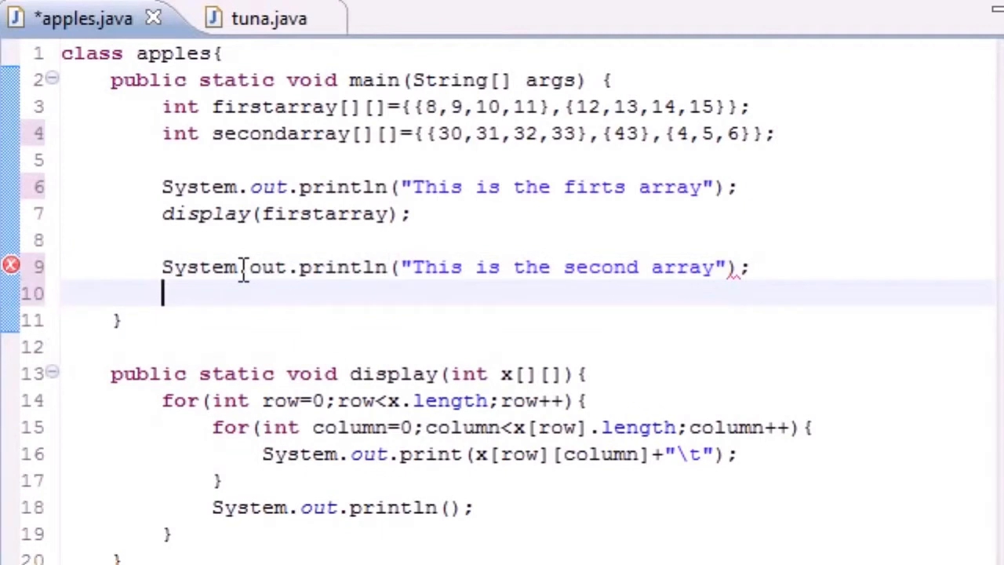
Call display(secondarray) and save the apples class with Ctrl+S.
{"action": "type", "text": "di"}
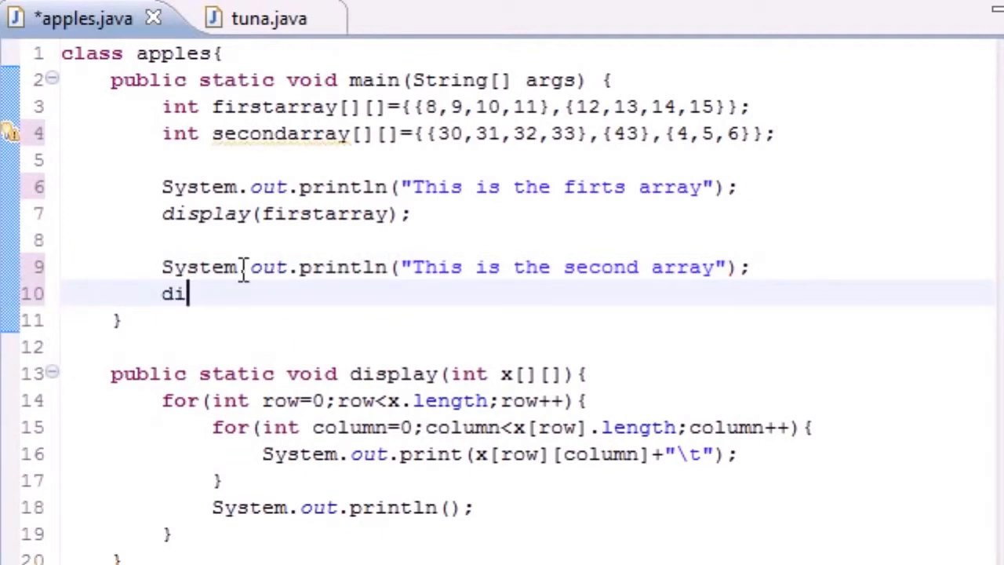
{"action": "type", "text": "splat"}
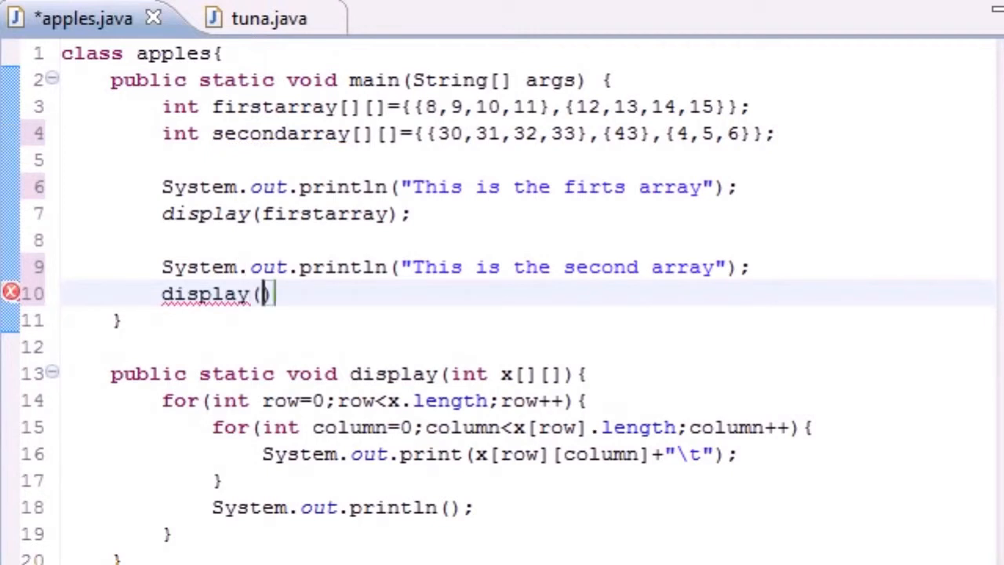
{"action": "type", "text": "second"}
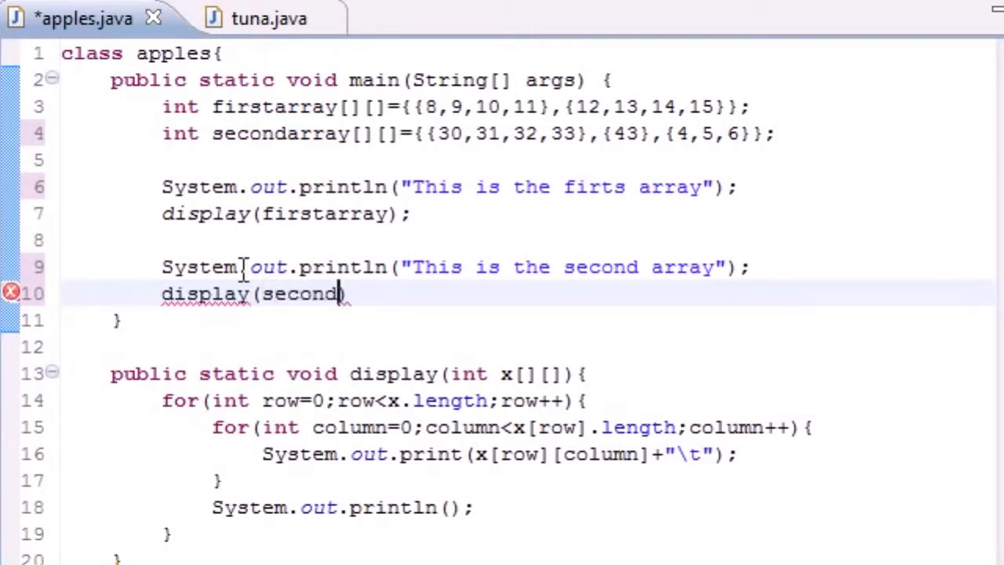
{"action": "type", "text": "array);"}
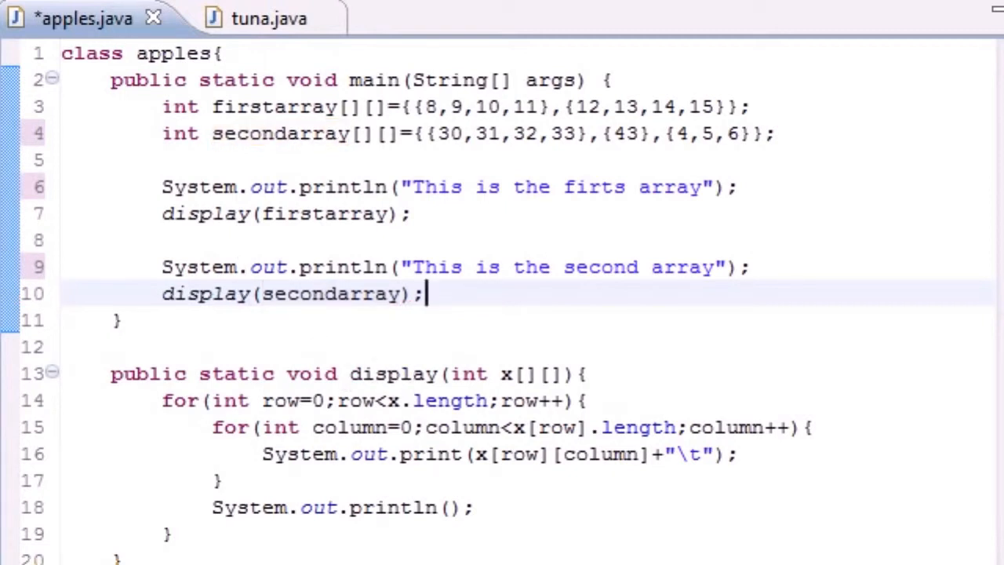
{"action": "key", "text": "ctrl+s"}
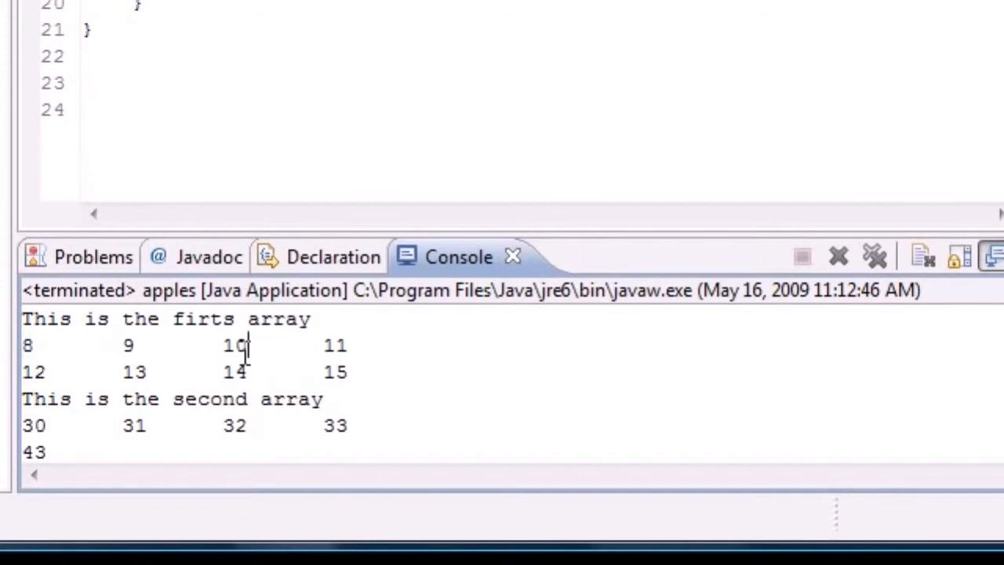
Inspect the console output of the run, picking out the value 13 in secondarray's table.
{"action": "double_click", "coordinate": [134, 371]}
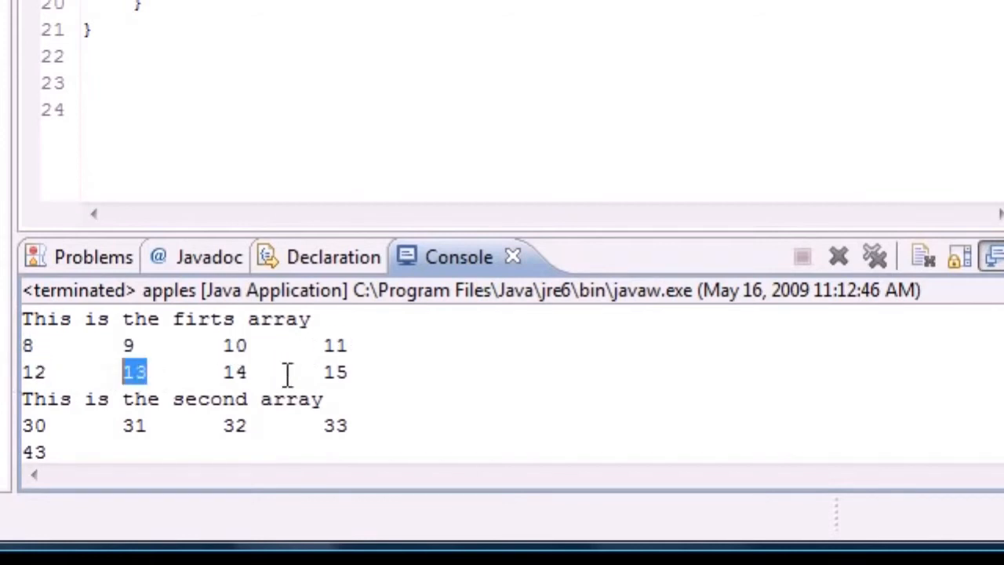
{"action": "left_click", "coordinate": [339, 372]}
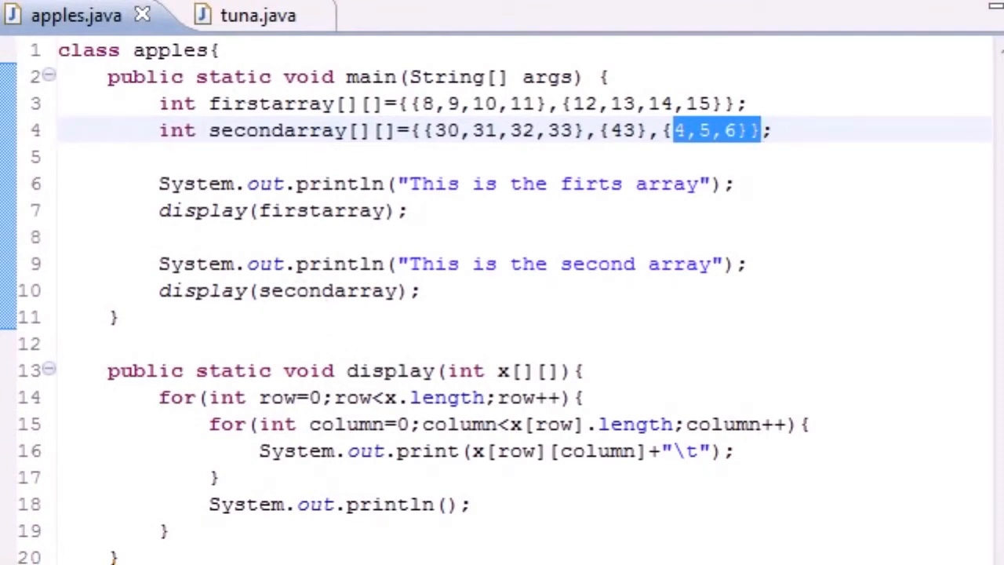
{"action": "mouse_move", "coordinate": [371, 184]}
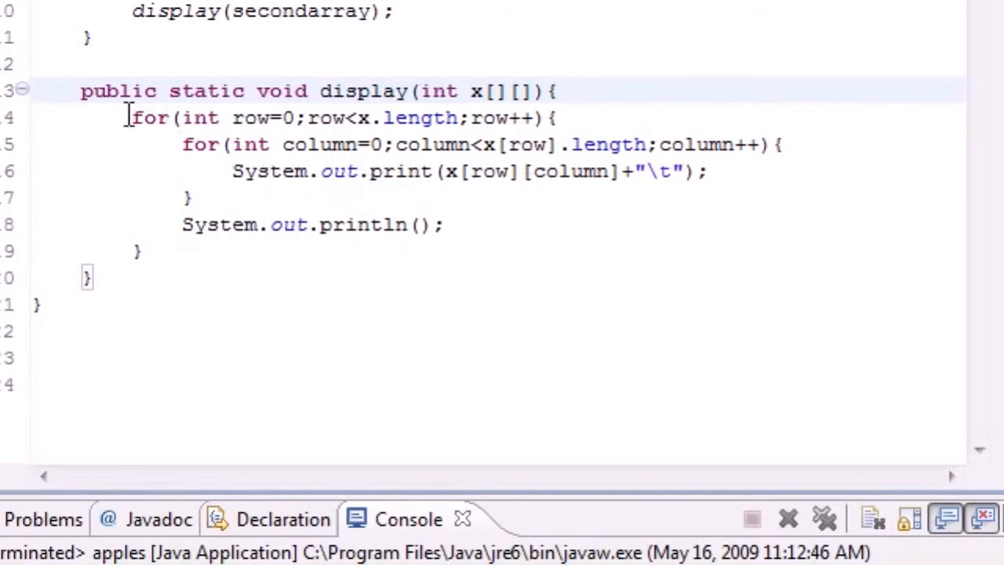
{"action": "left_click", "coordinate": [144, 251]}
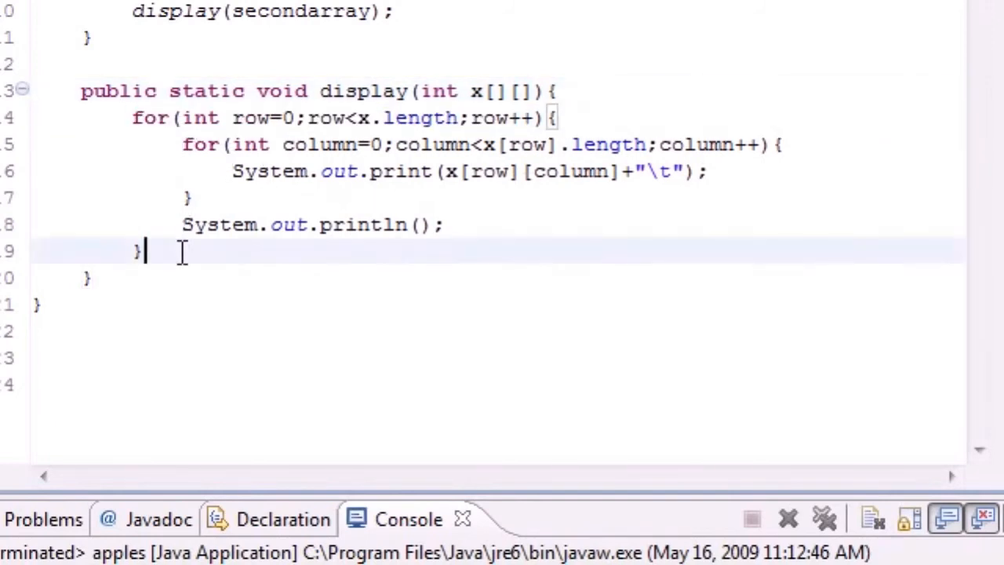
{"action": "left_click_drag", "start_coordinate": [134, 118], "coordinate": [141, 249]}
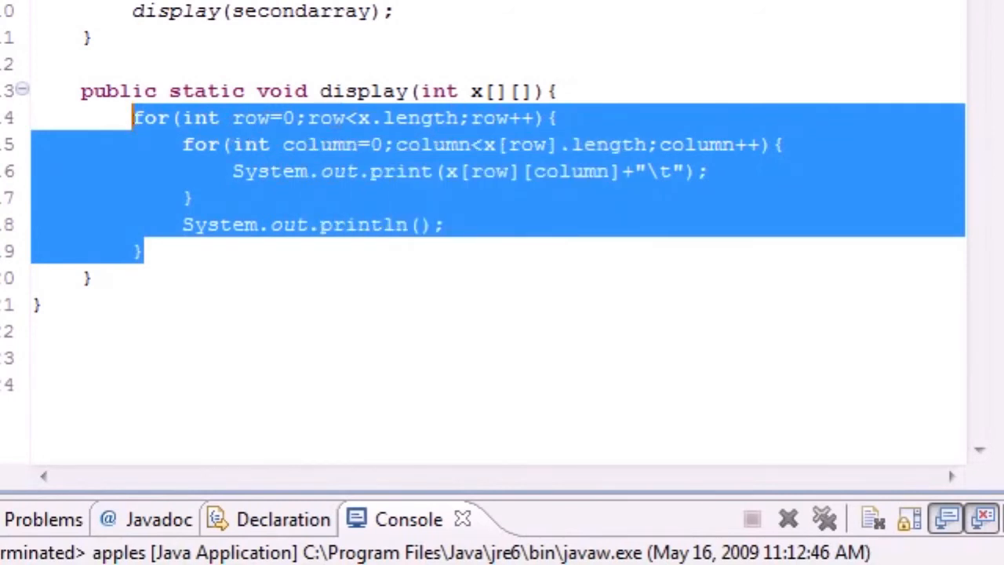
{"action": "left_click", "coordinate": [180, 144]}
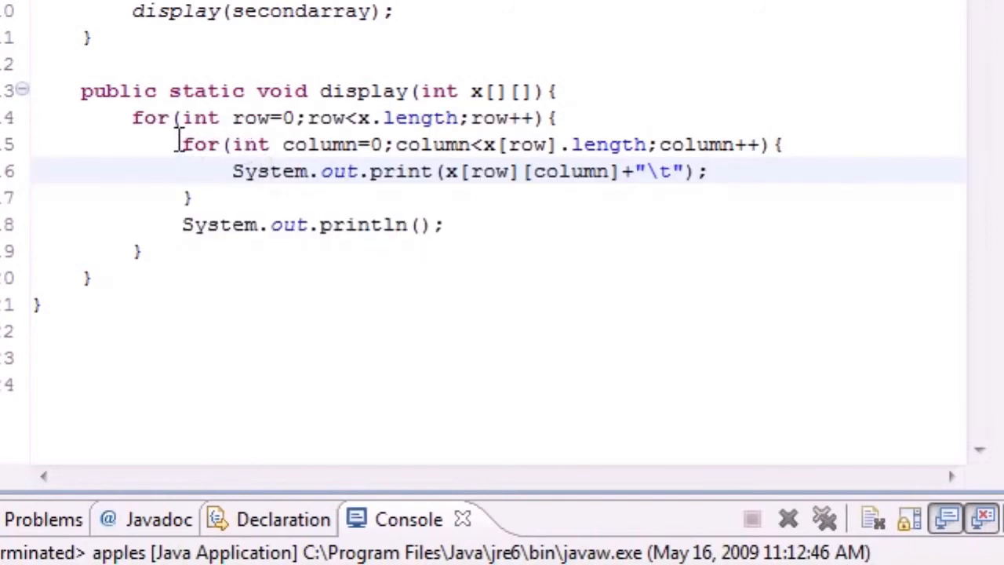
{"action": "left_click_drag", "start_coordinate": [182, 144], "coordinate": [191, 197]}
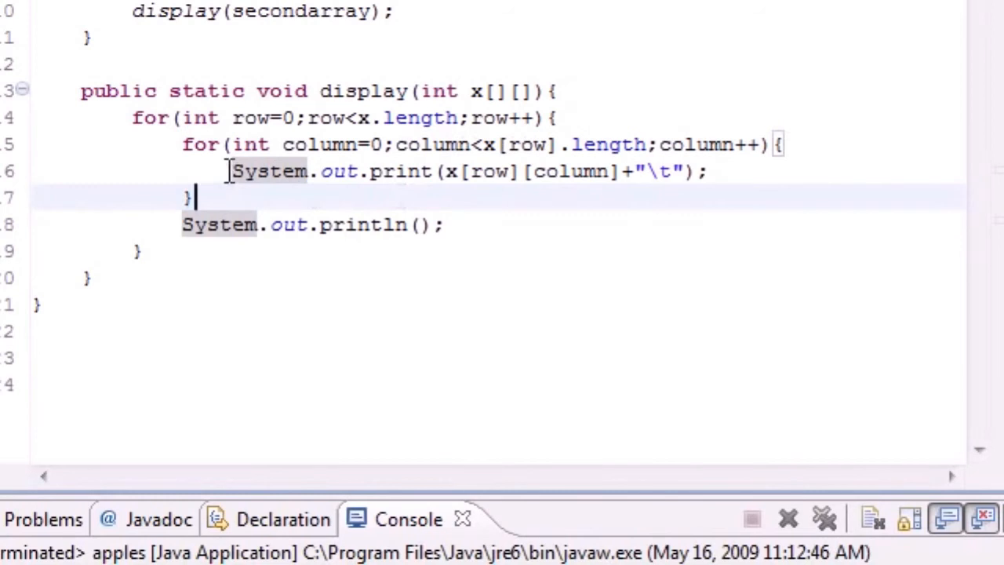
{"action": "left_click_drag", "start_coordinate": [232, 171], "coordinate": [709, 171]}
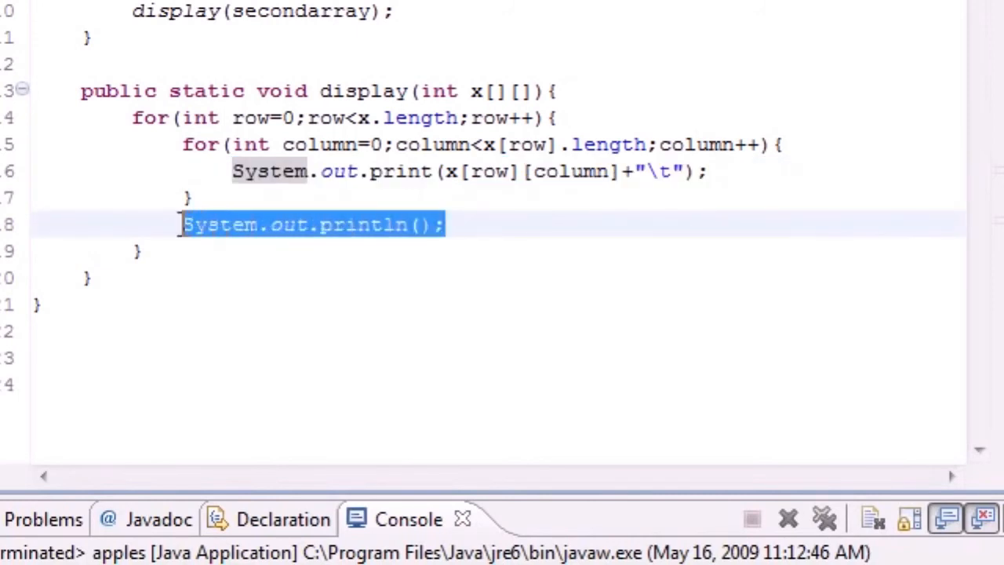
{"action": "left_click", "coordinate": [463, 224]}
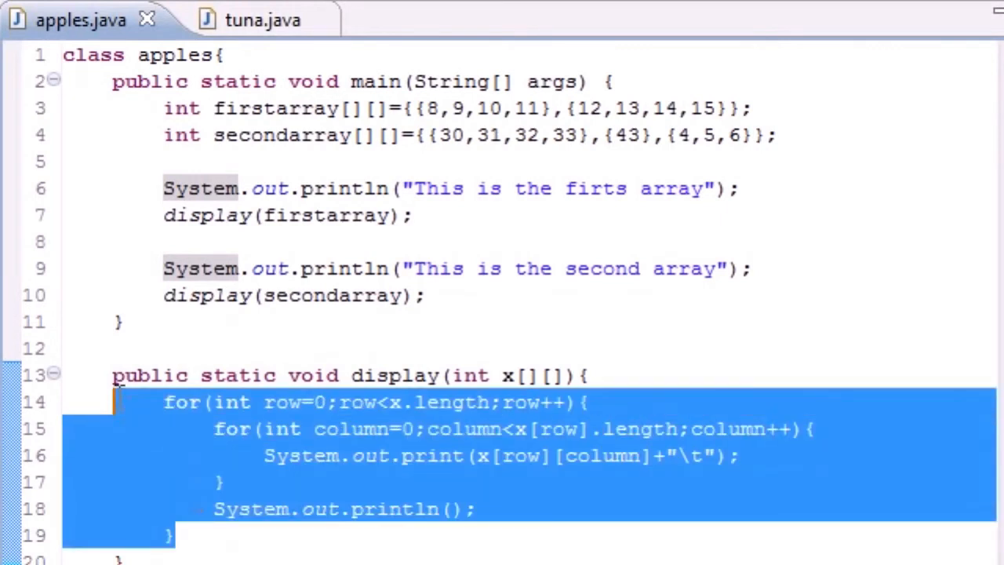
{"action": "left_click", "coordinate": [478, 508]}
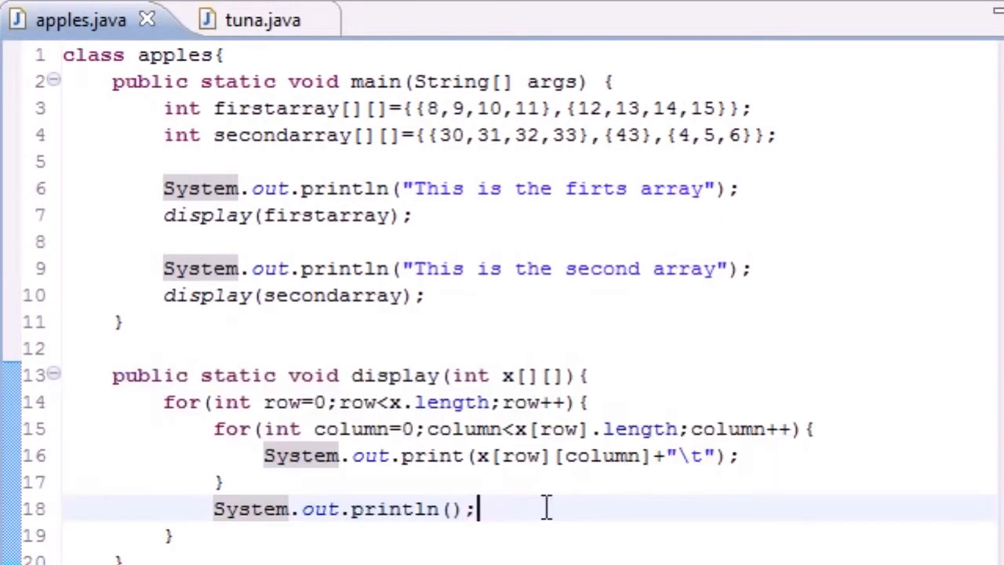